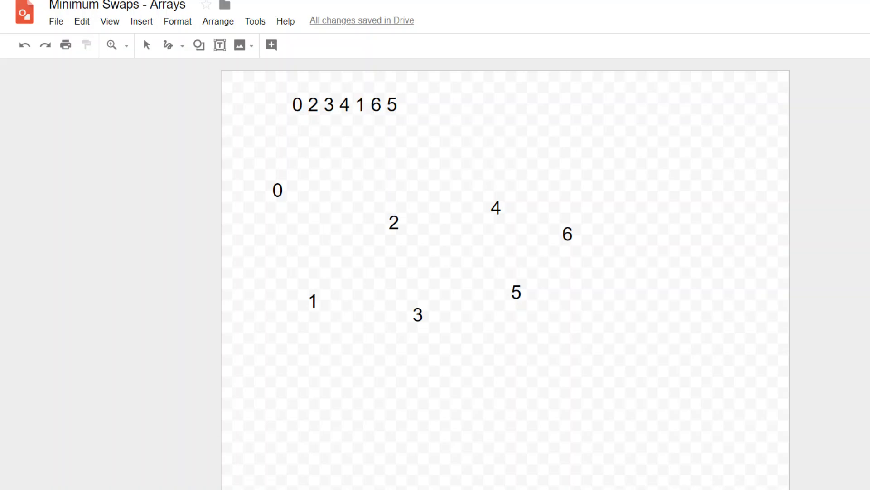
mouse_move(316, 89)
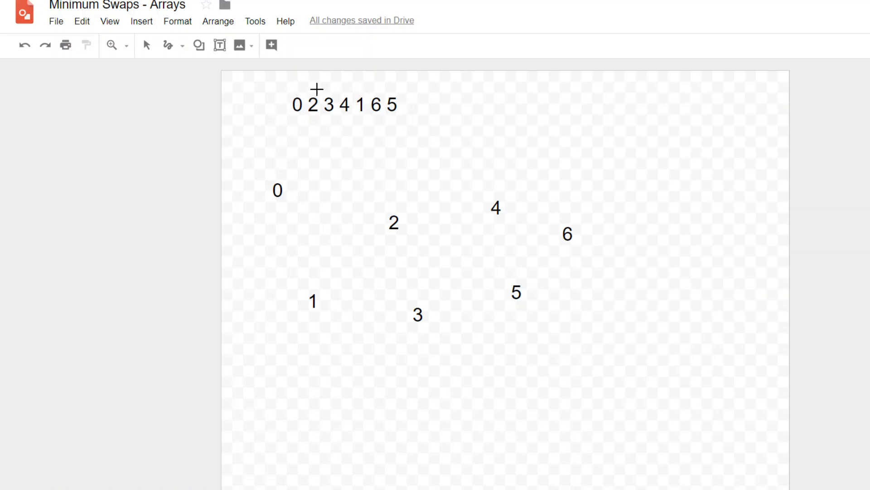
mouse_move(396, 129)
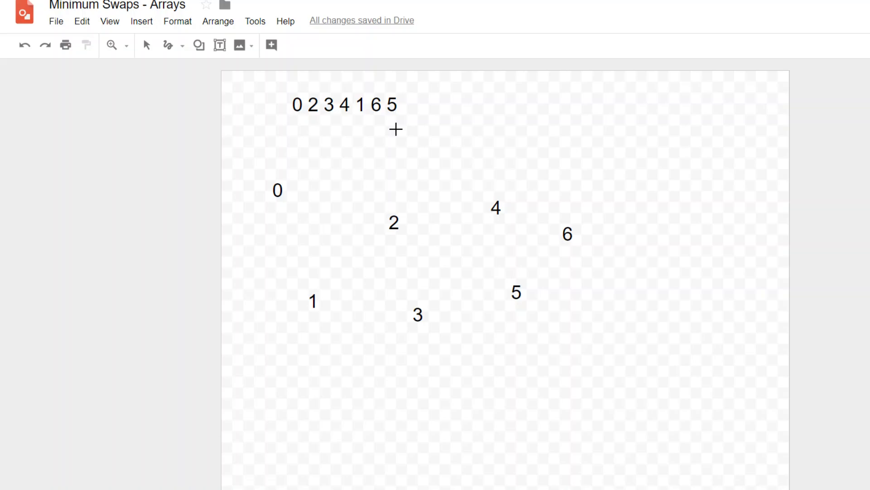
mouse_move(447, 131)
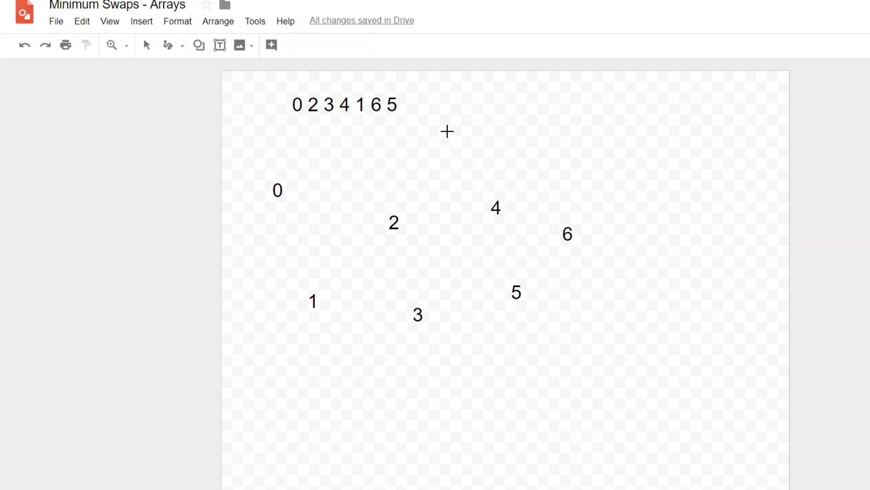
mouse_move(575, 212)
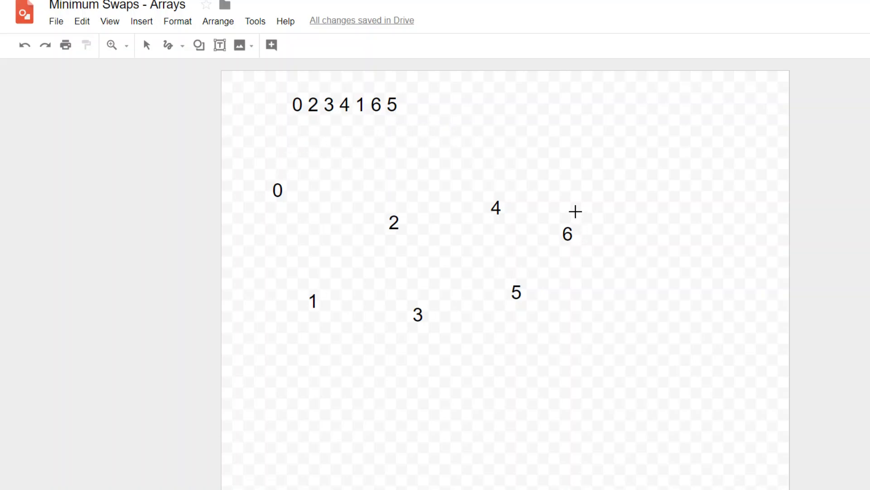
mouse_move(567, 202)
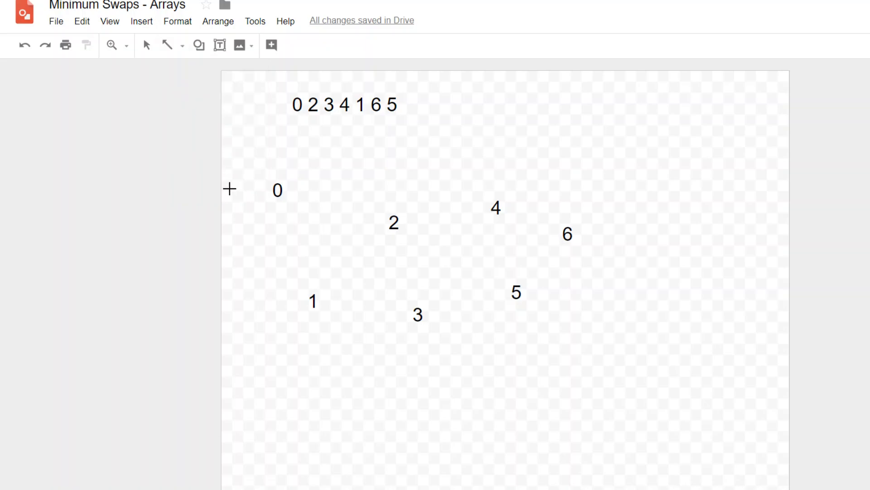
Draw arrows from node 0 to 1, 1 to 2, and 2 back to 0.
click(277, 190)
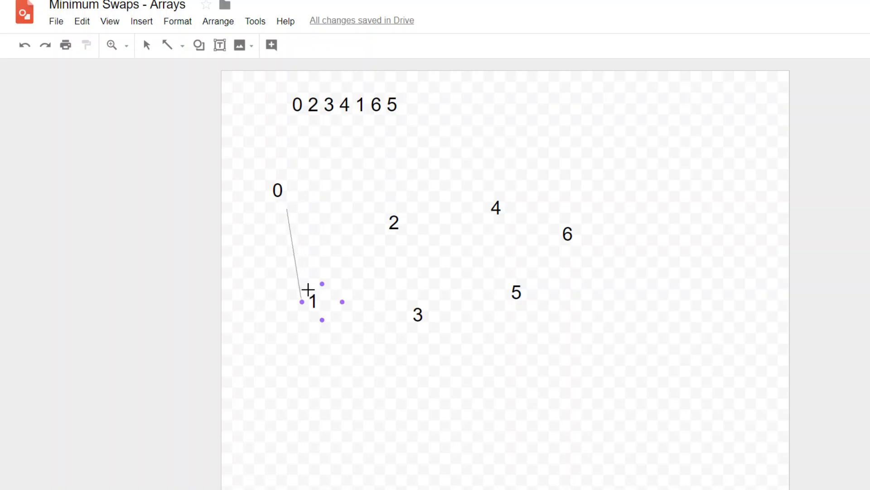
click(300, 303)
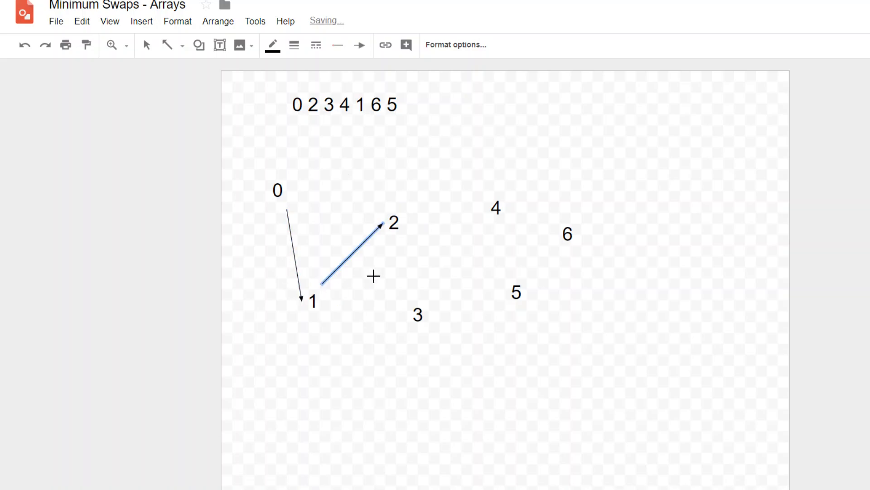
click(347, 255)
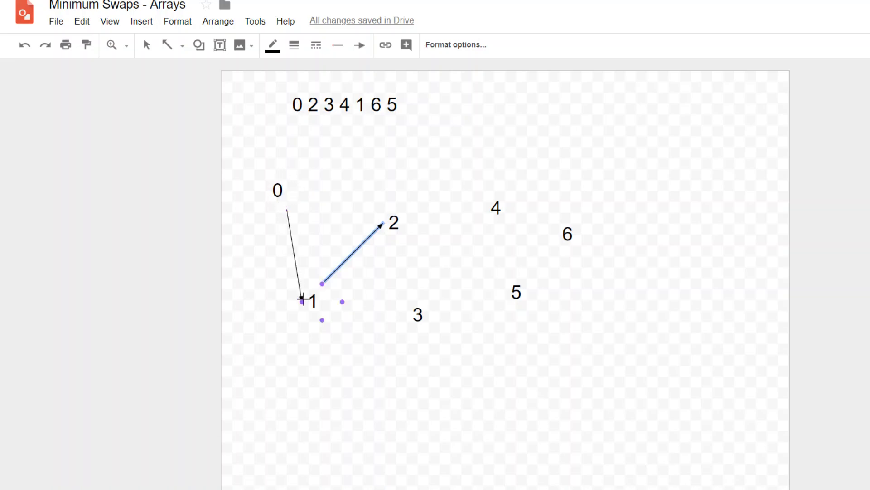
mouse_move(310, 317)
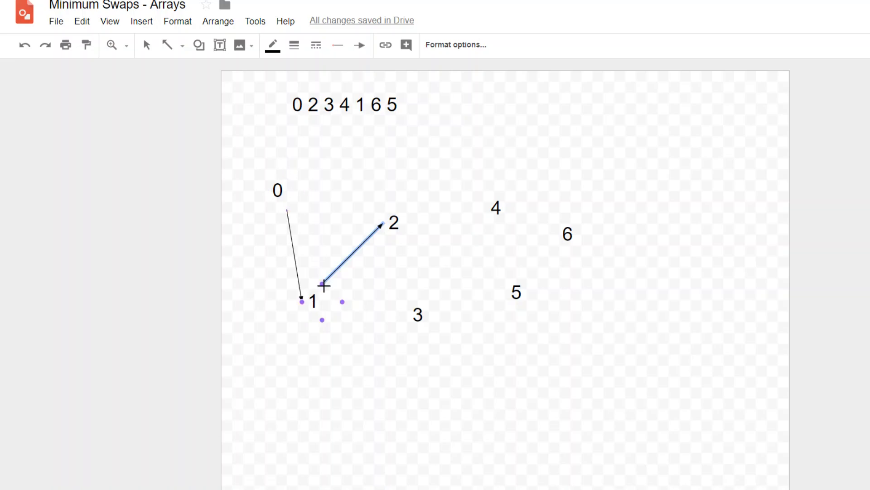
click(277, 190)
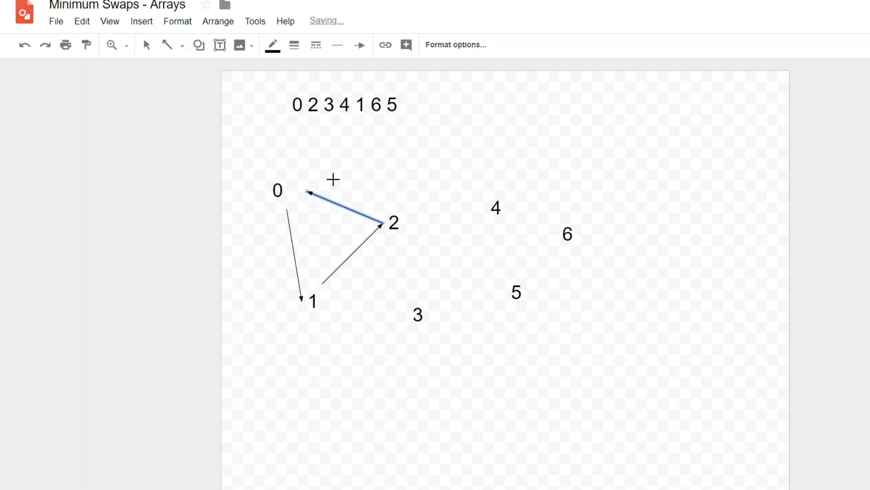
mouse_move(289, 250)
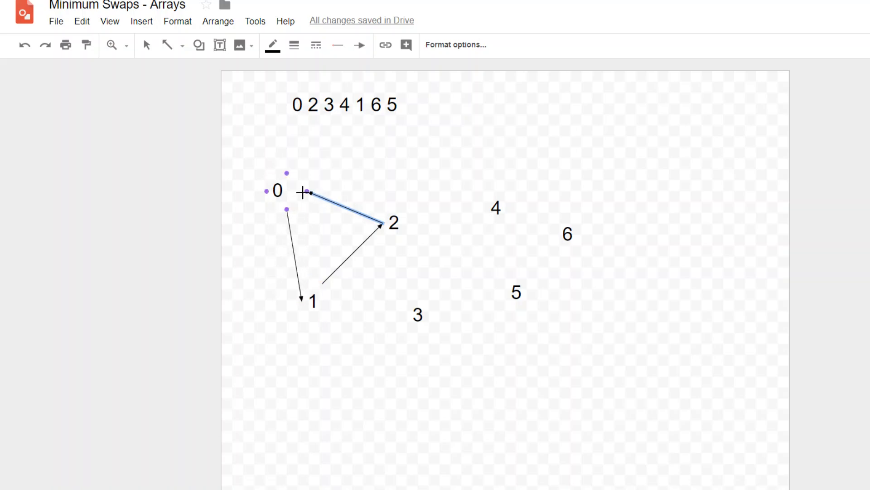
Select the 1→2 and 2→0 arrows on the canvas for removal.
click(418, 315)
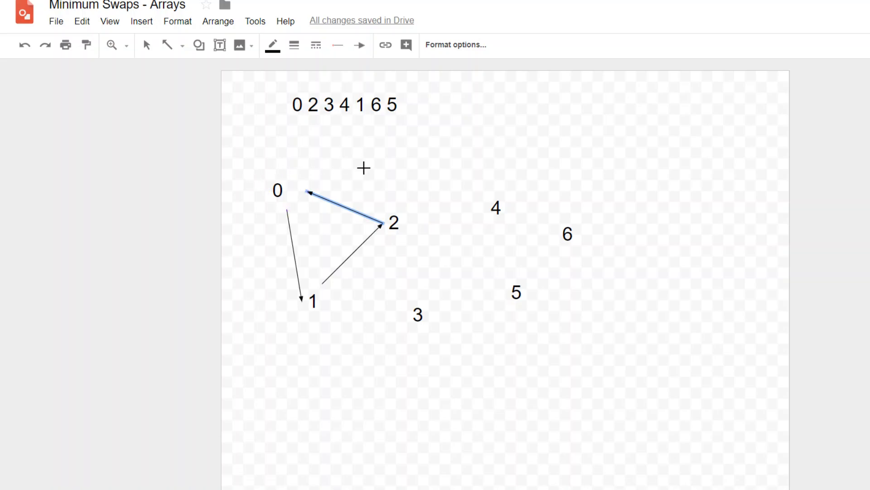
mouse_move(334, 194)
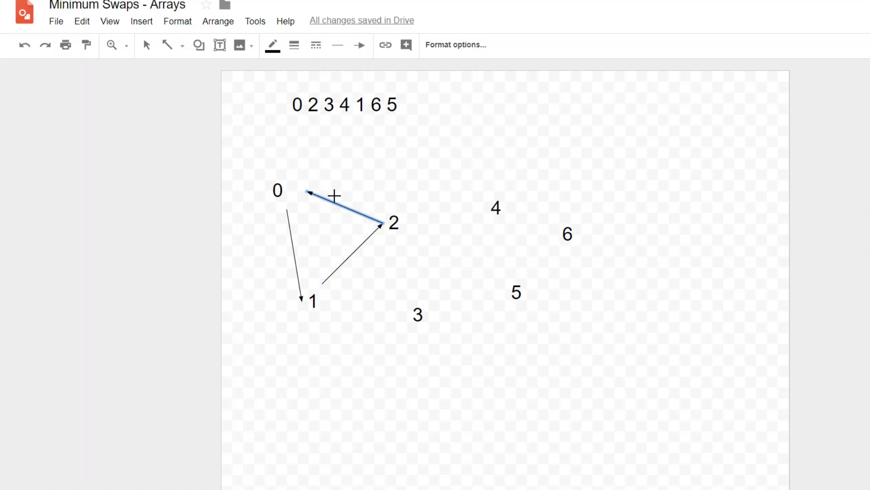
mouse_move(331, 201)
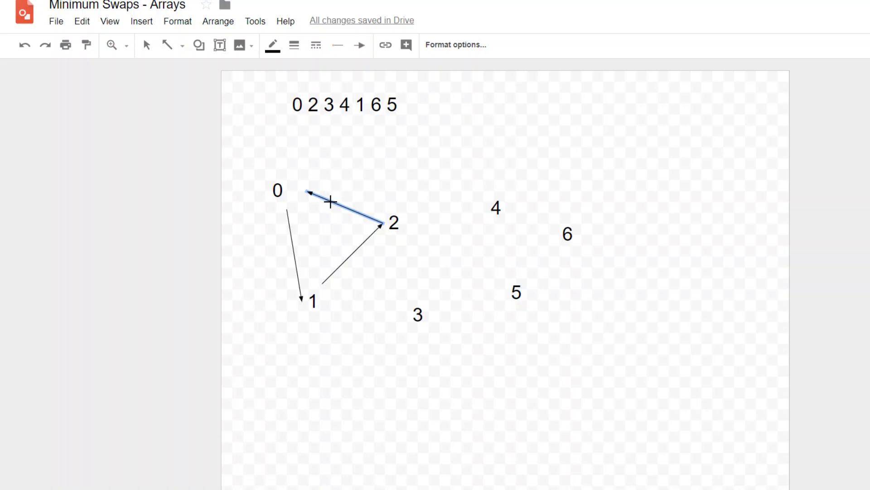
mouse_move(336, 260)
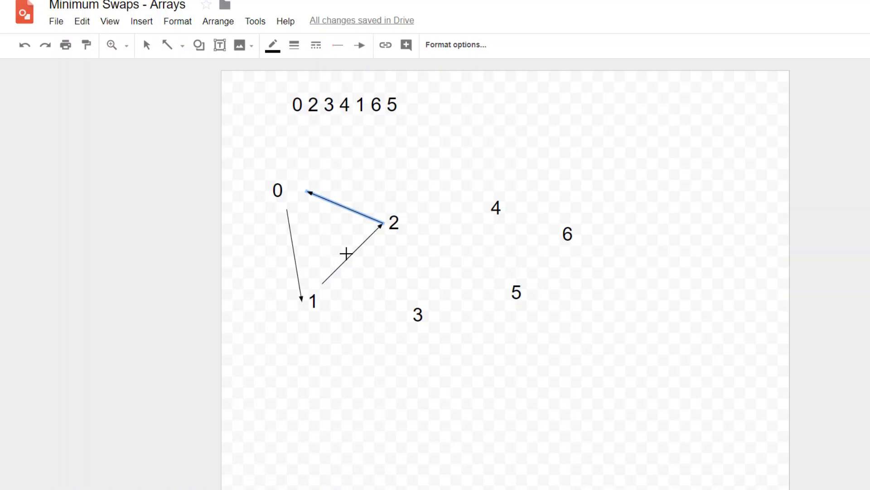
mouse_move(526, 96)
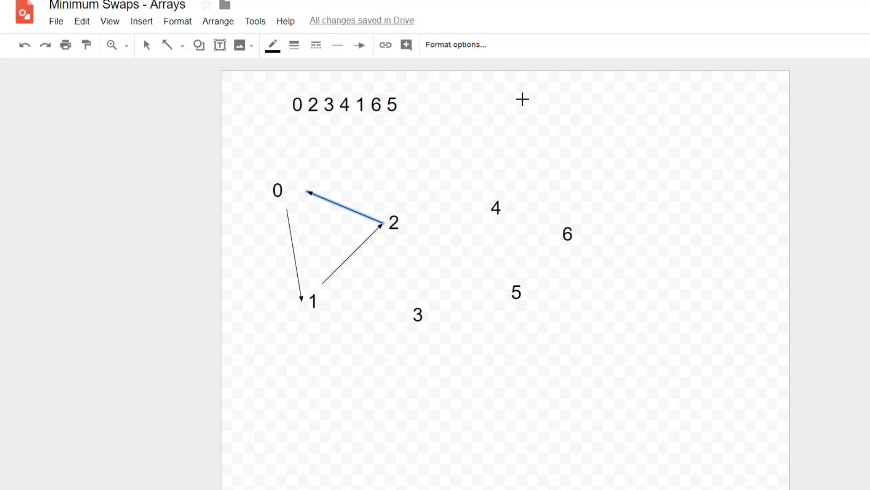
mouse_move(716, 98)
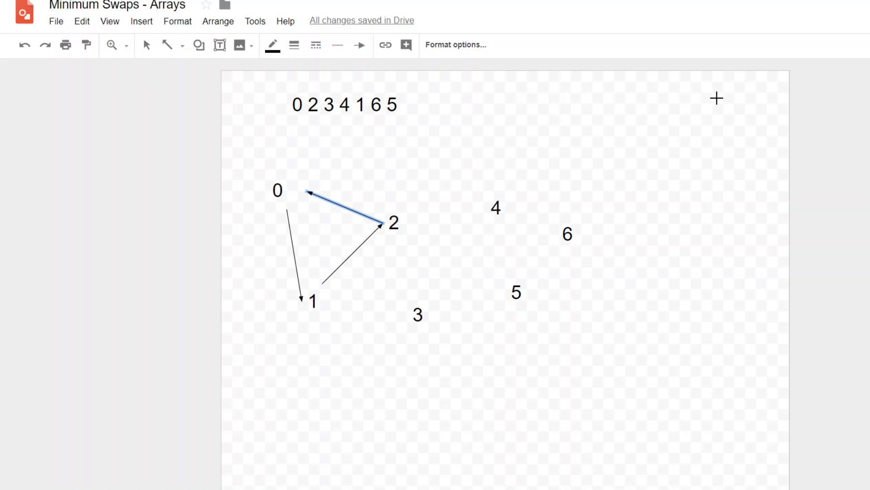
mouse_move(610, 112)
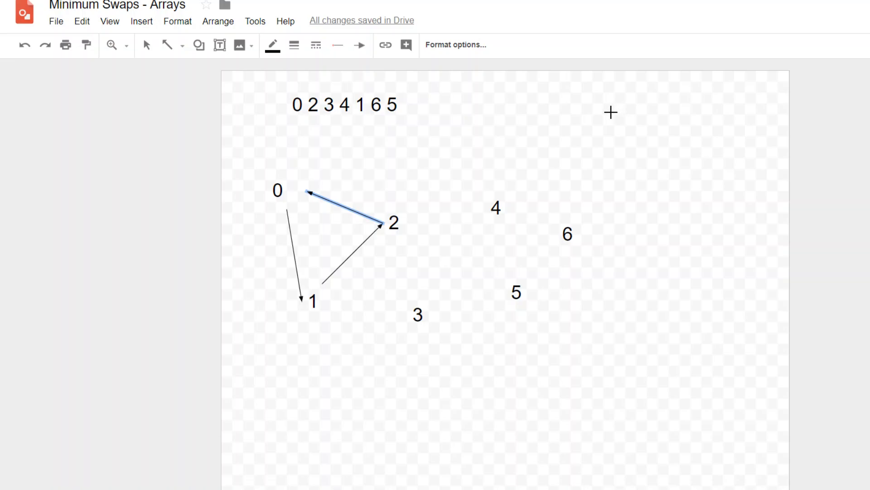
mouse_move(555, 56)
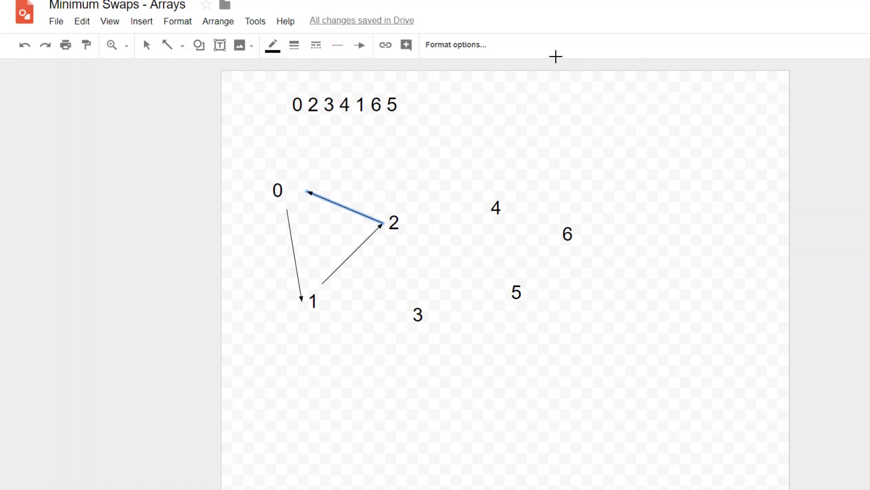
mouse_move(558, 104)
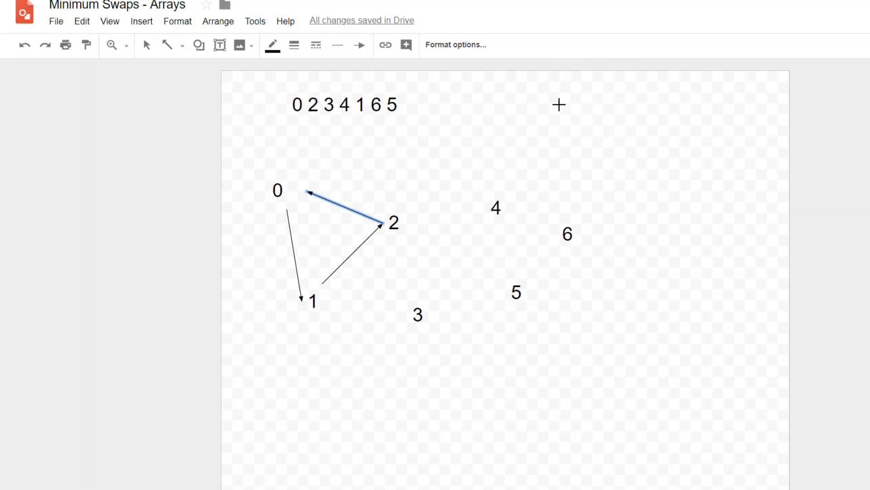
mouse_move(684, 97)
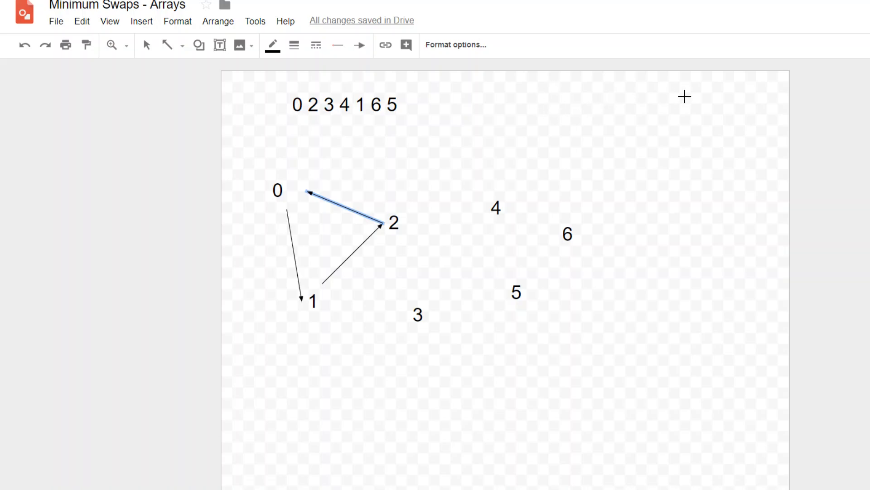
mouse_move(277, 155)
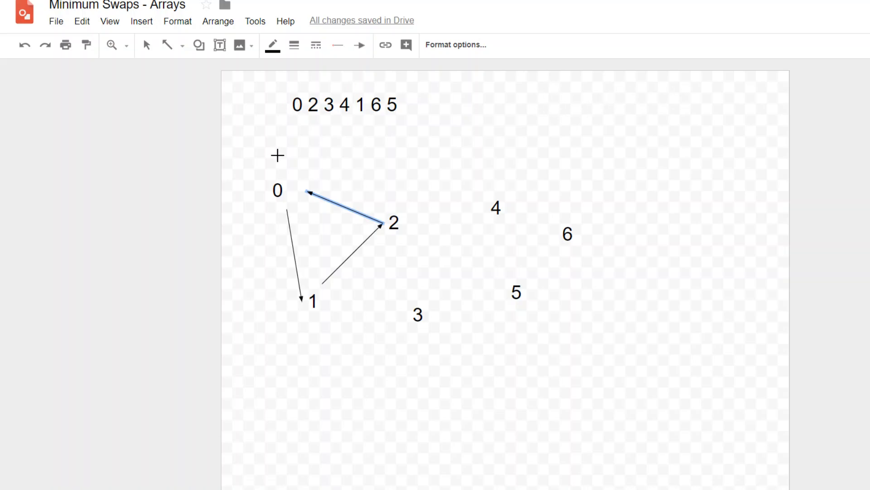
click(345, 104)
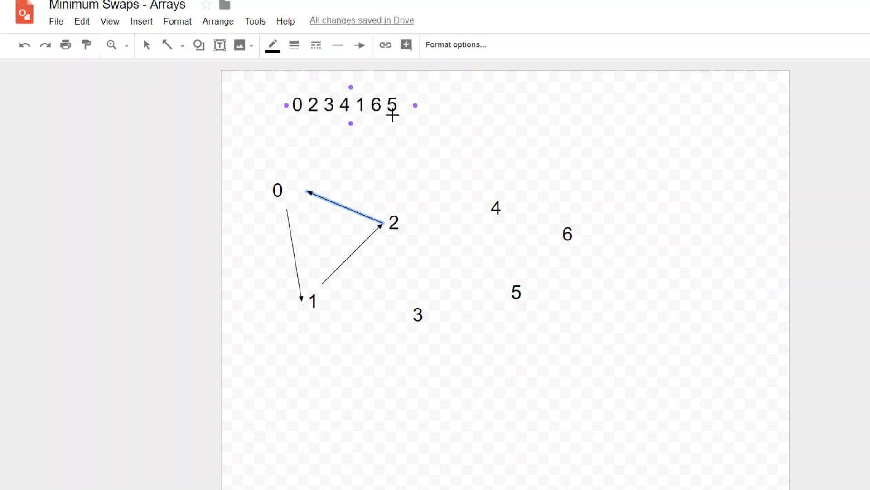
mouse_move(326, 128)
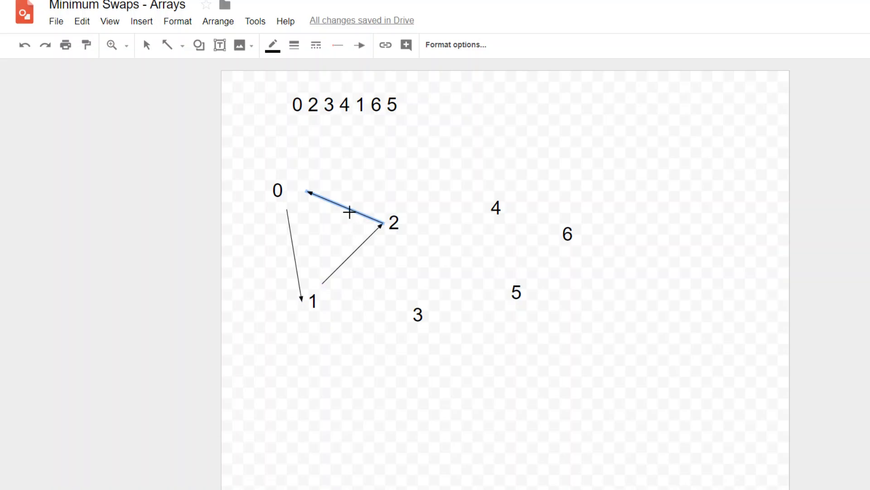
mouse_move(358, 183)
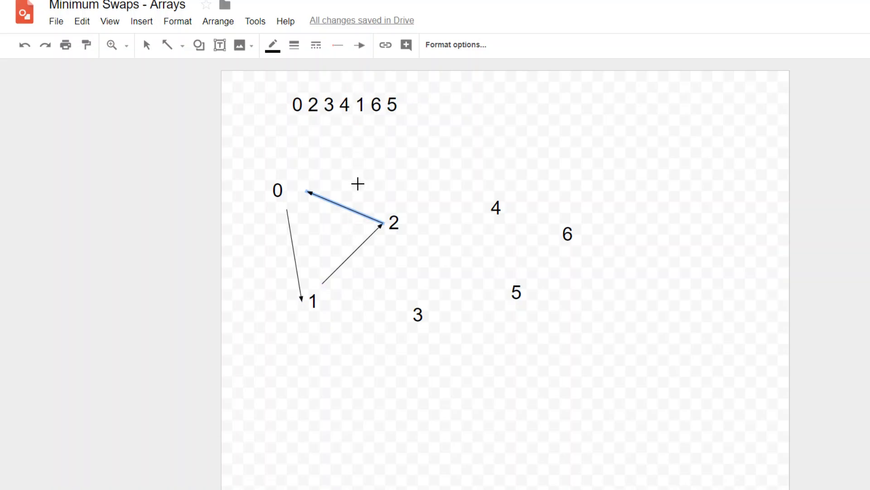
mouse_move(460, 100)
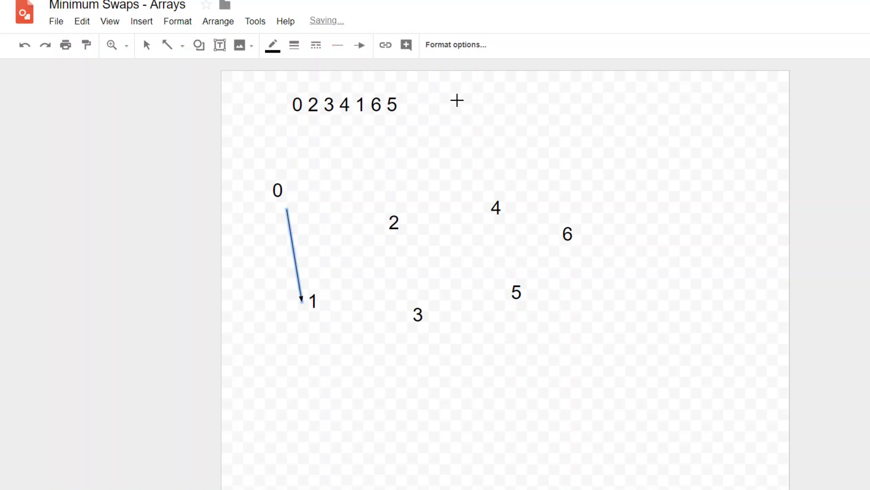
click(344, 105)
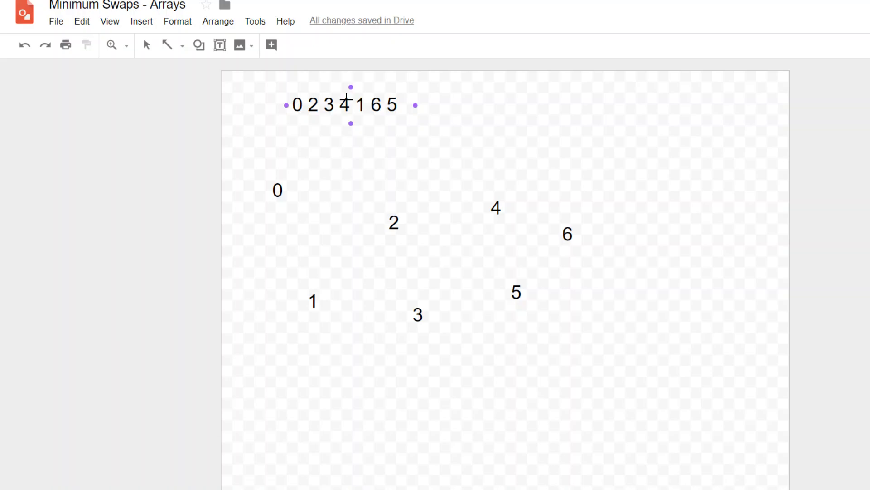
mouse_move(336, 124)
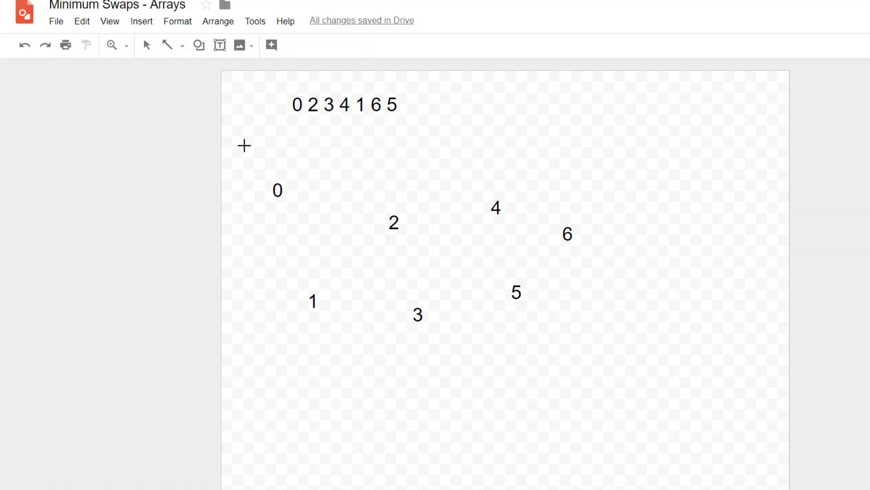
click(344, 105)
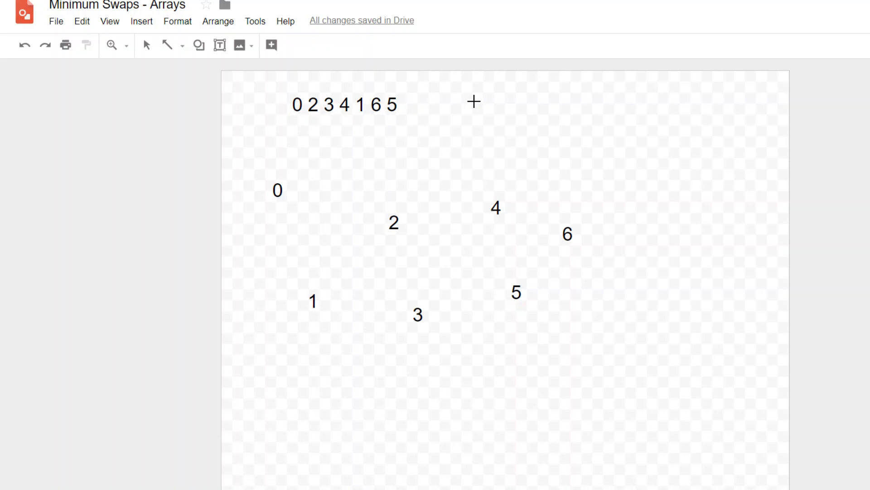
mouse_move(448, 113)
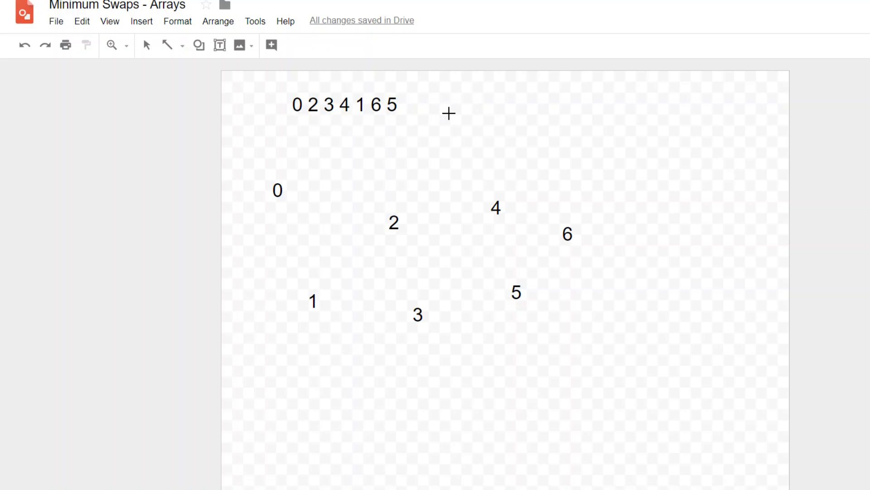
mouse_move(578, 115)
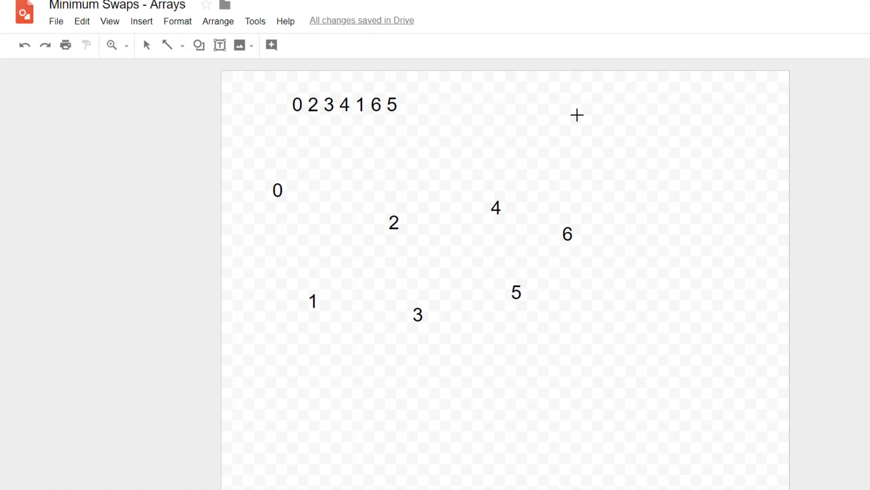
mouse_move(439, 106)
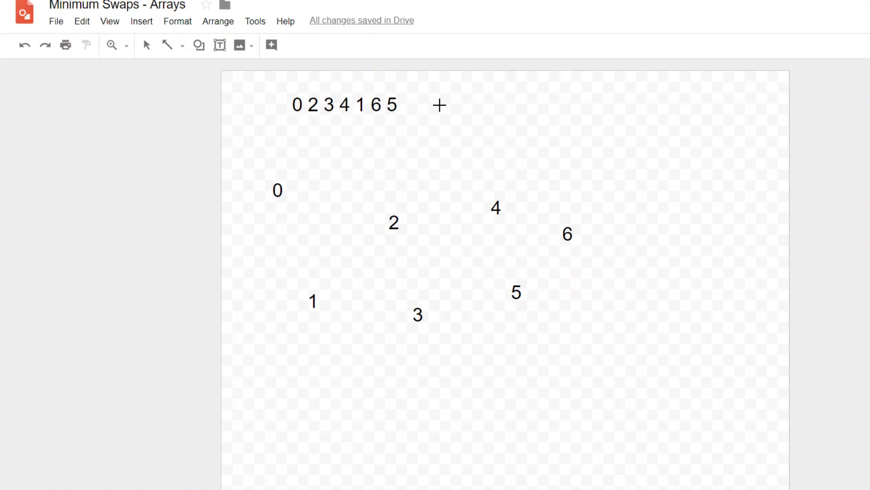
mouse_move(472, 103)
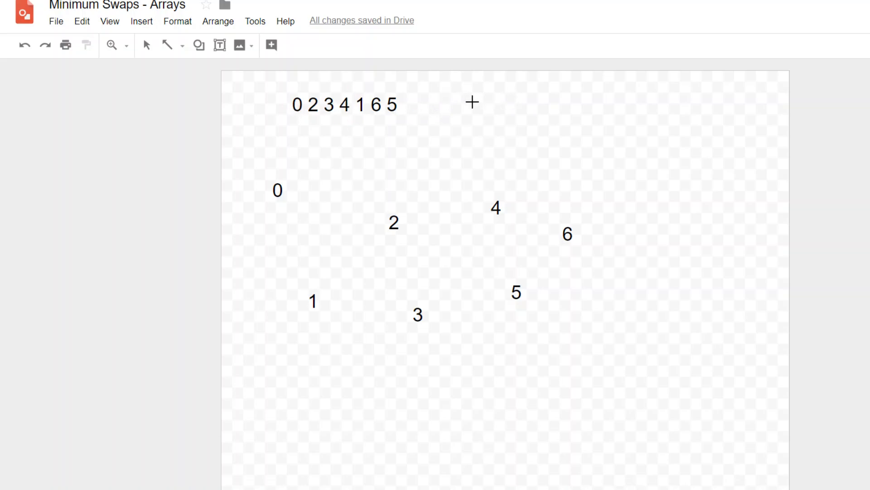
click(344, 105)
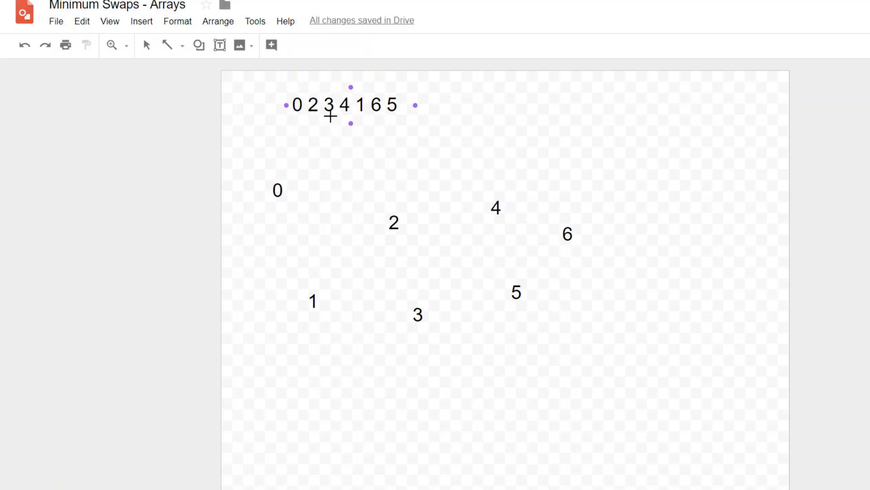
mouse_move(321, 89)
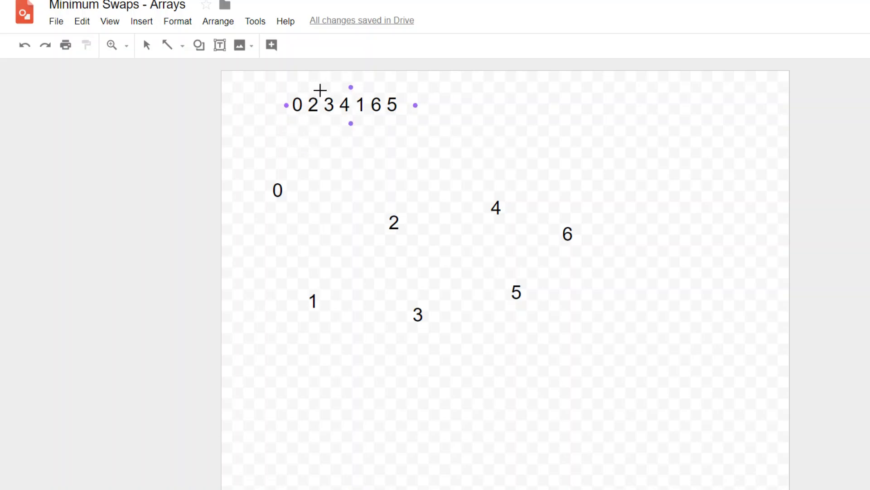
mouse_move(340, 134)
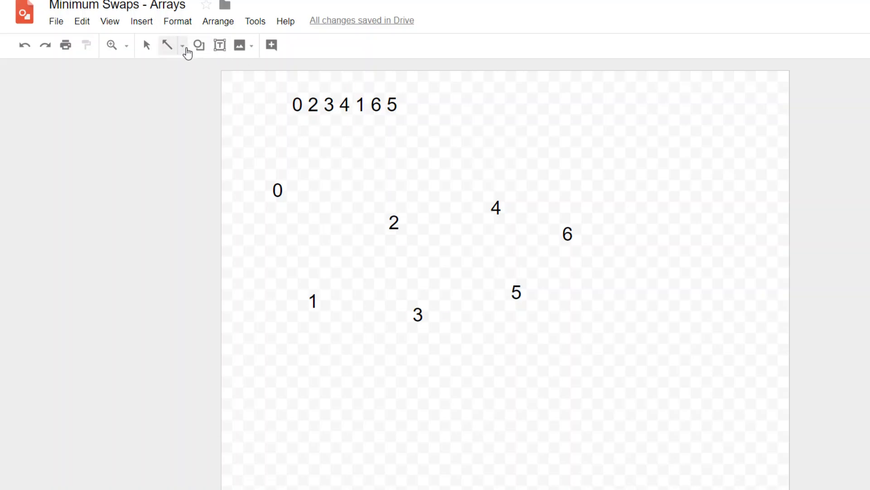
click(183, 46)
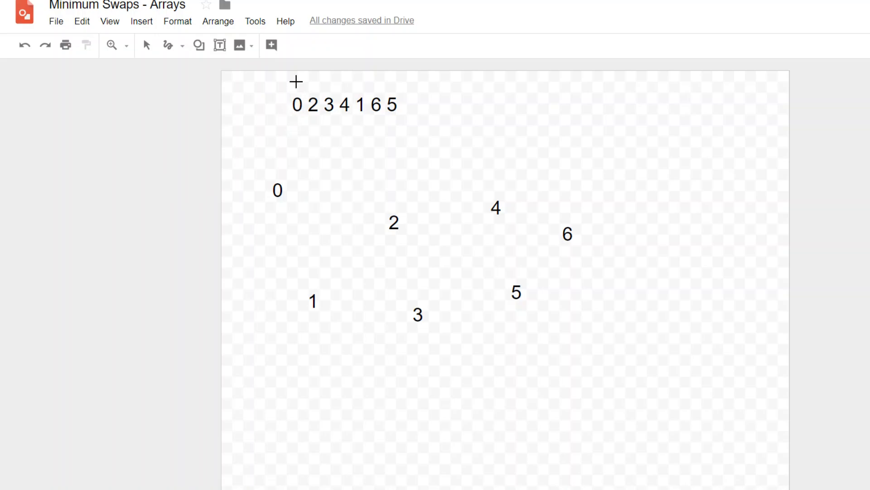
mouse_move(296, 104)
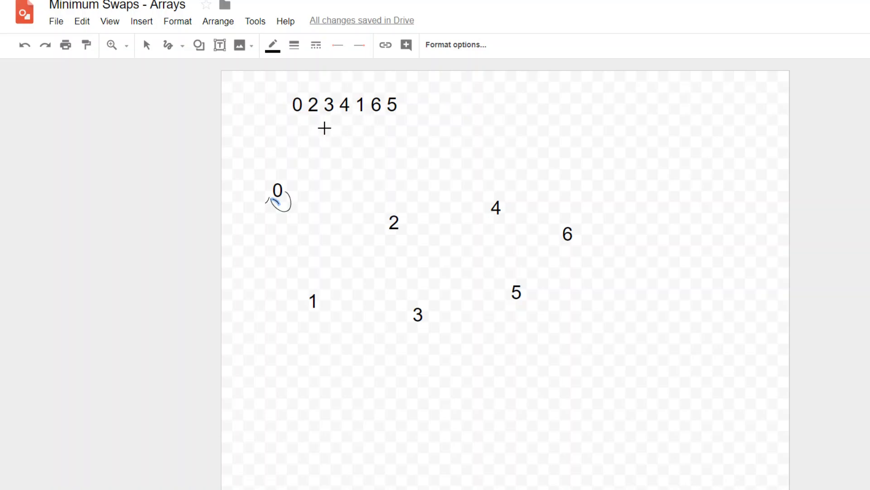
mouse_move(565, 108)
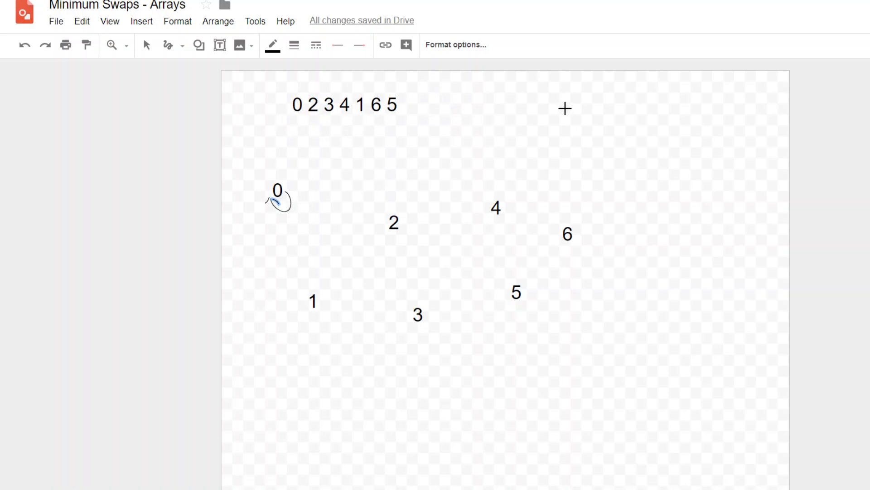
mouse_move(284, 193)
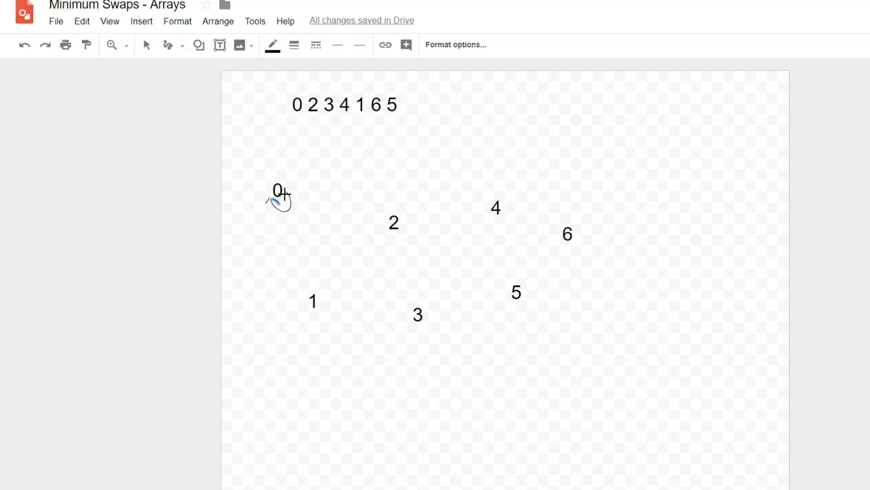
mouse_move(293, 195)
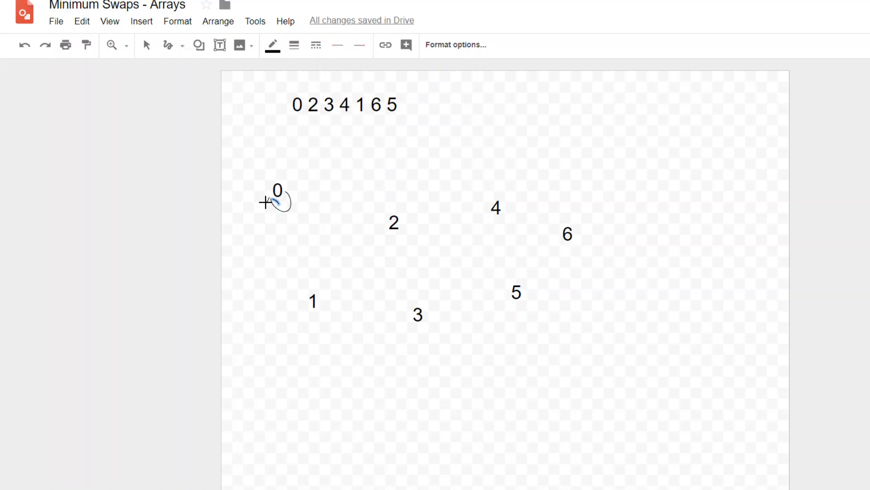
mouse_move(298, 185)
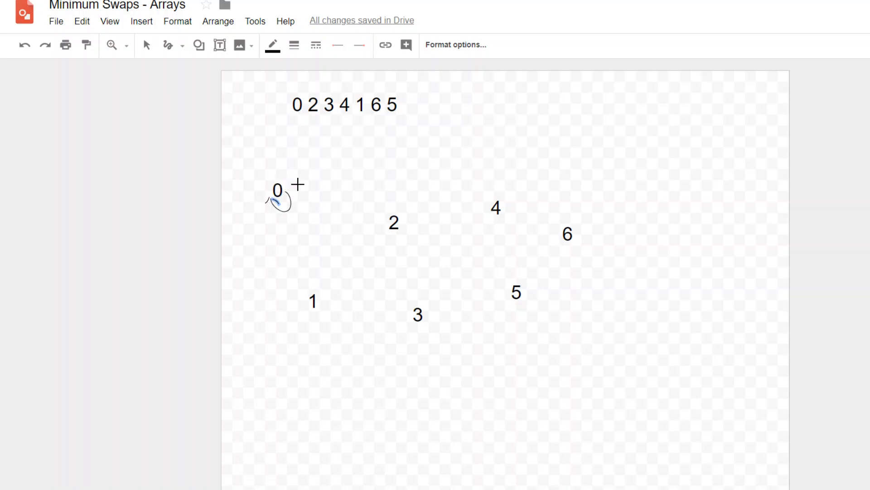
mouse_move(302, 151)
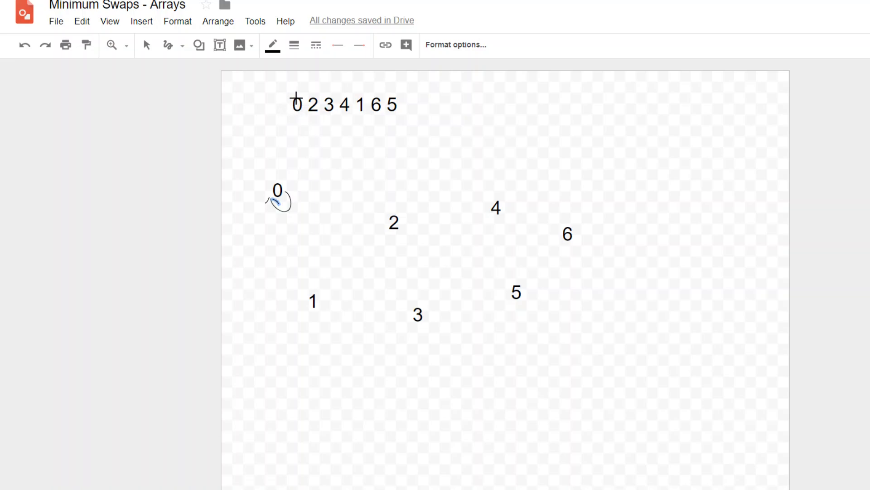
Select the array row text box at the top after marking node 0.
click(183, 45)
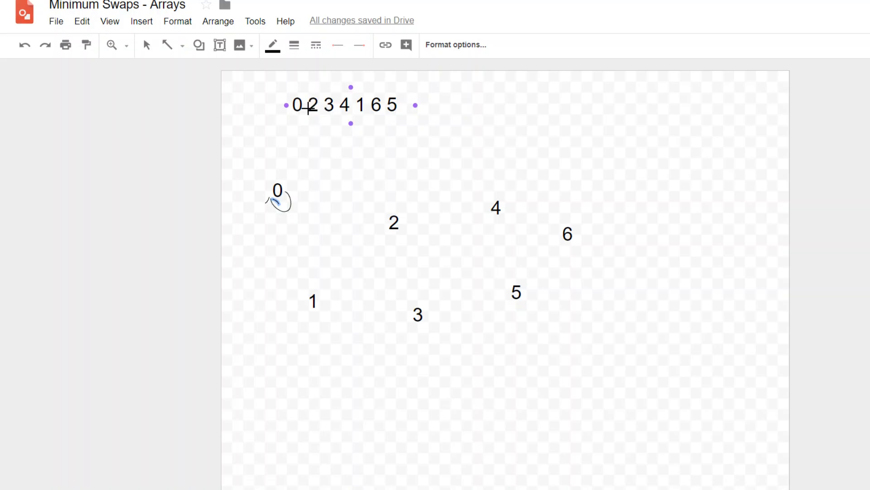
Draw the first connecting arrows among nodes 1–4 and select the array row.
click(394, 222)
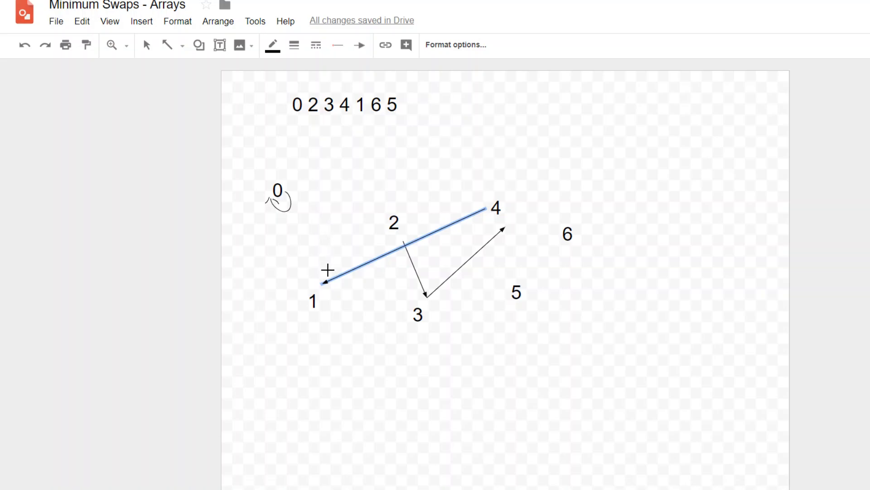
click(343, 296)
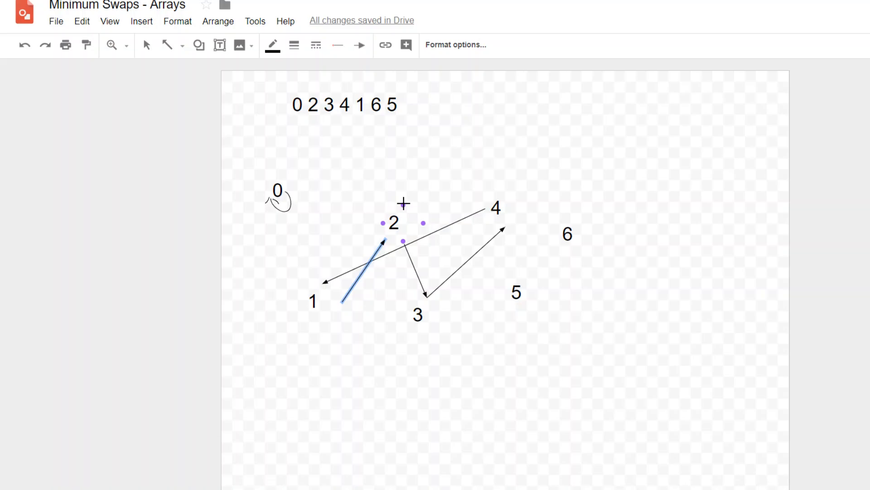
click(344, 104)
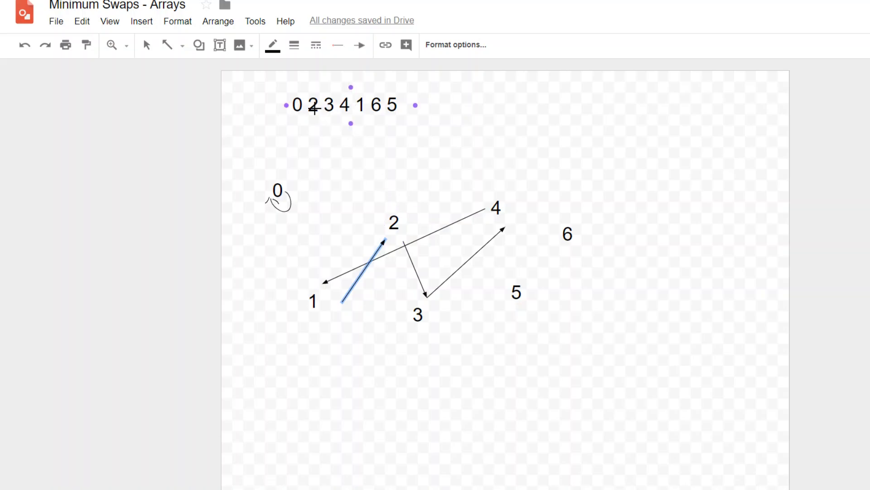
Clear the selection, select the number 2 label, then the array row.
click(393, 223)
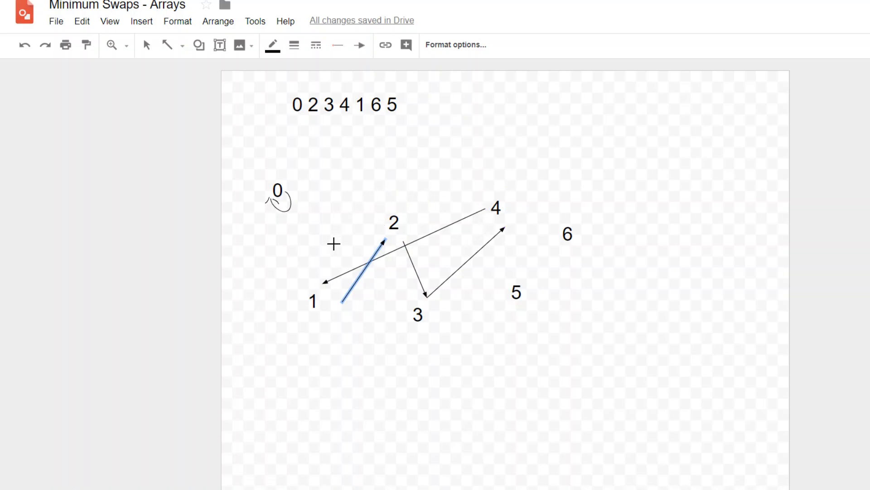
mouse_move(364, 275)
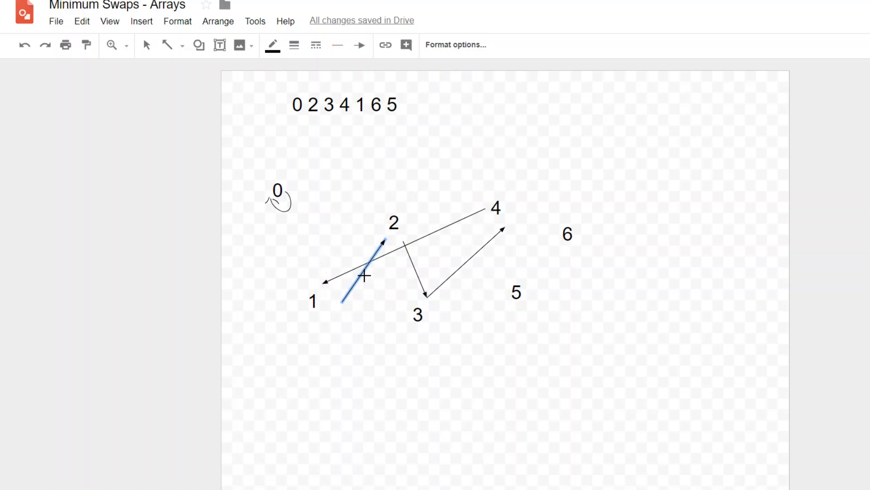
mouse_move(455, 263)
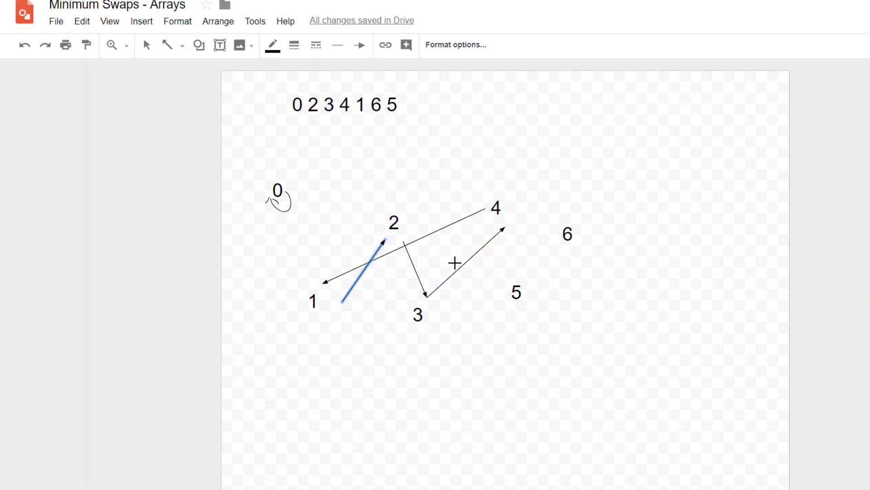
click(333, 289)
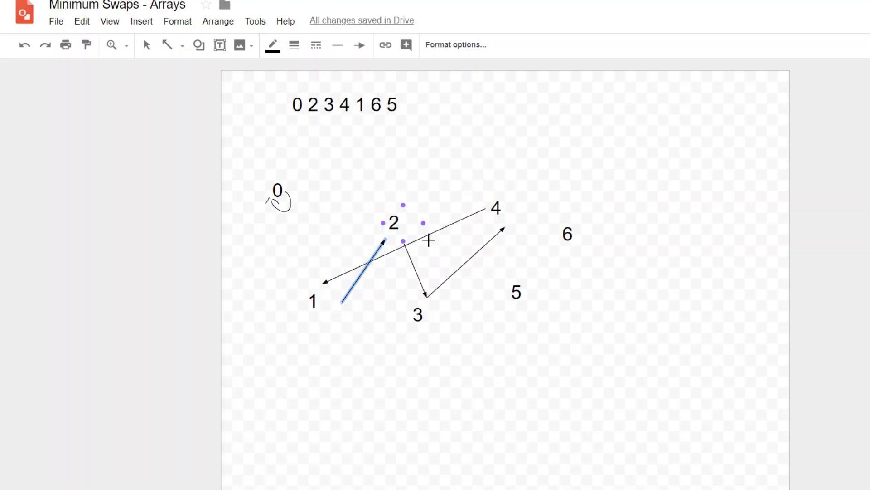
click(345, 104)
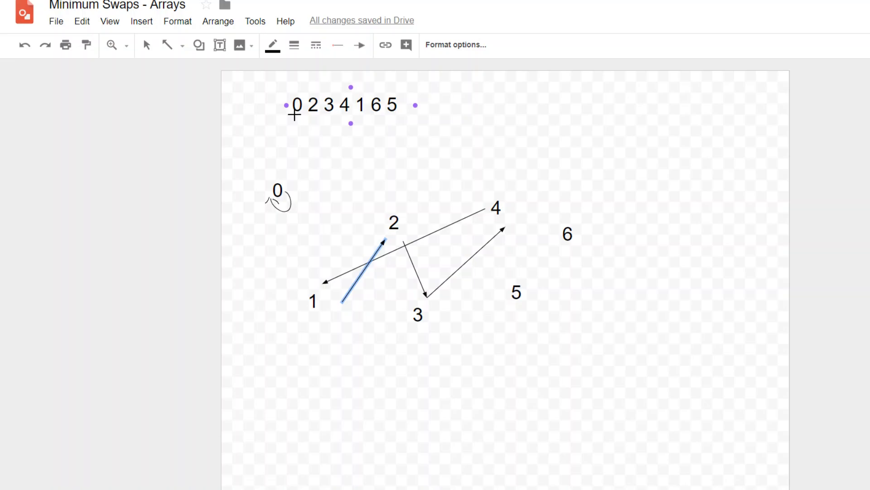
mouse_move(314, 111)
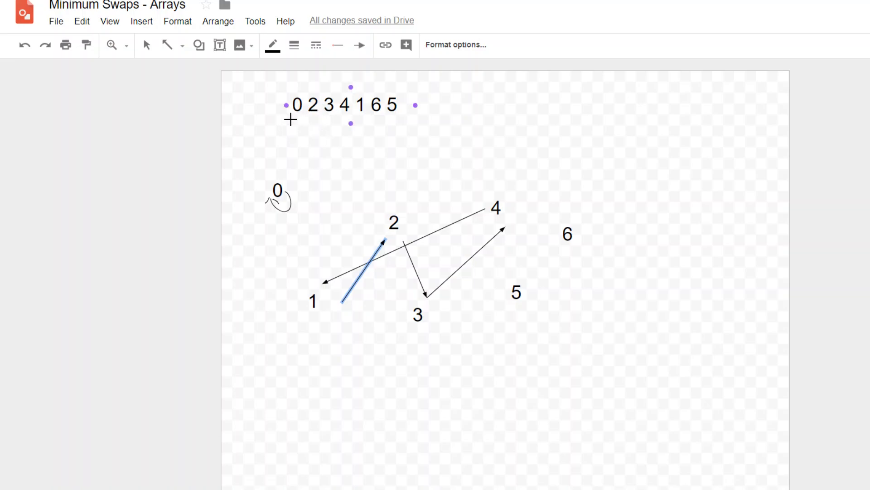
mouse_move(364, 126)
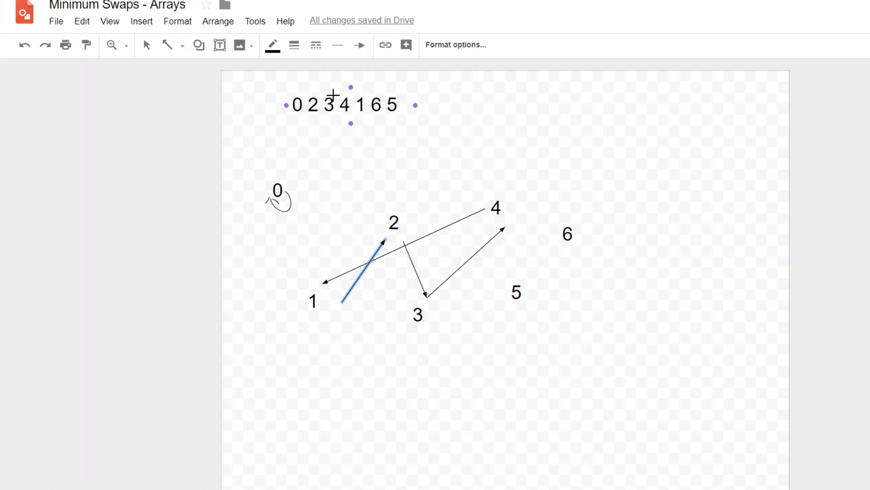
mouse_move(378, 86)
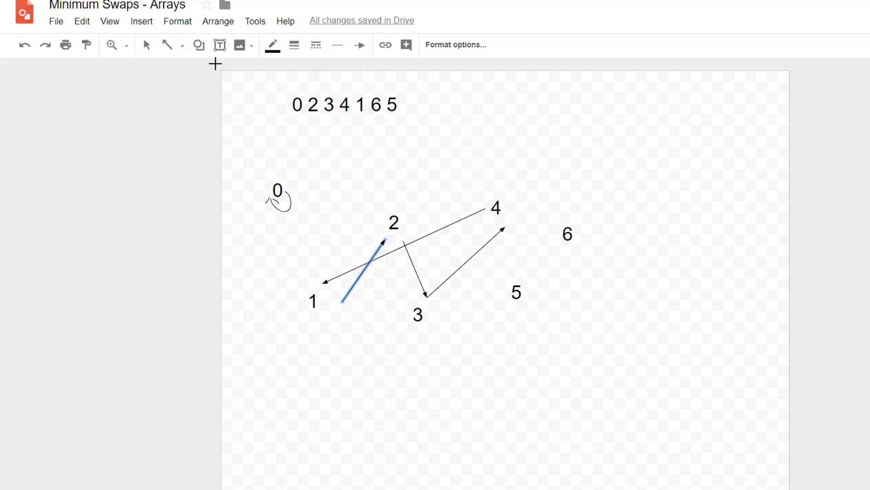
click(363, 272)
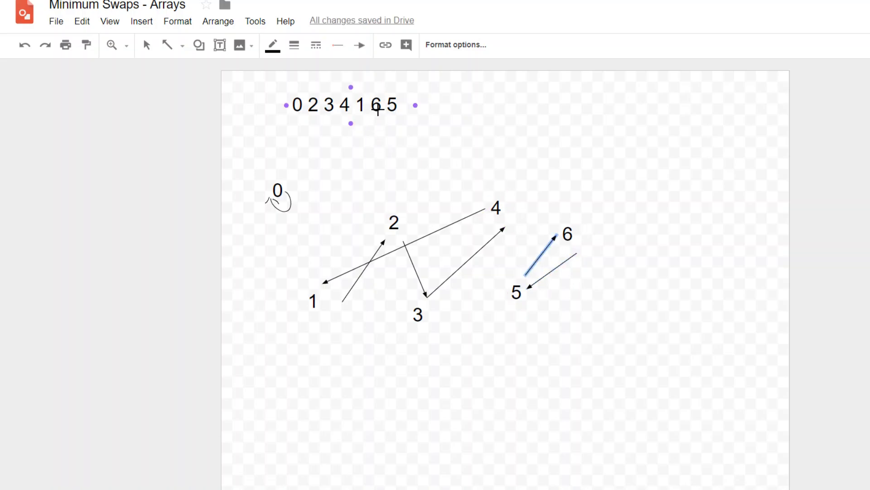
mouse_move(369, 113)
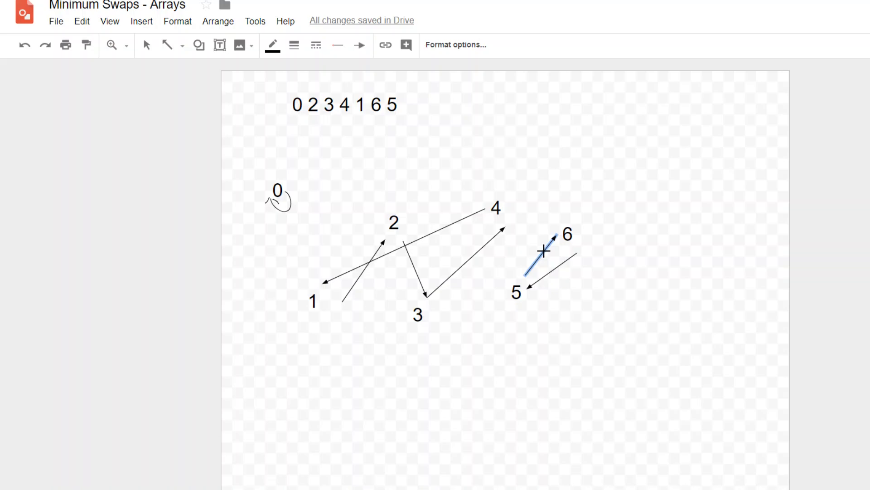
click(542, 258)
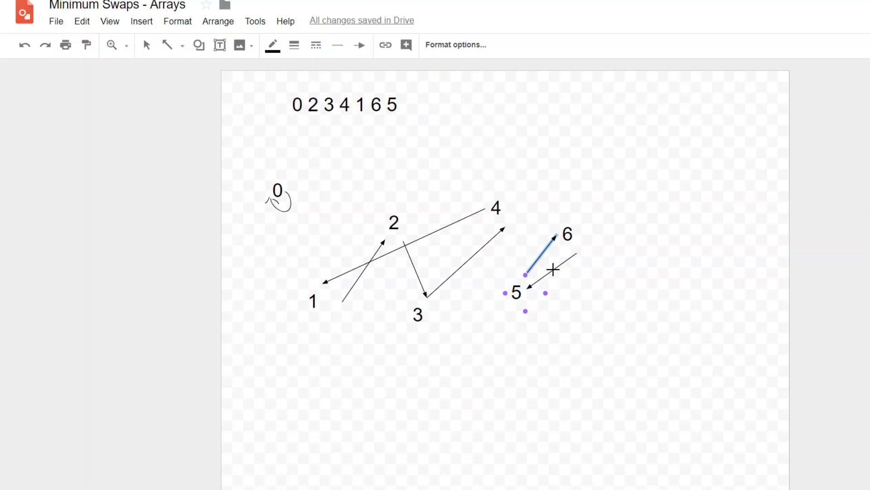
mouse_move(522, 302)
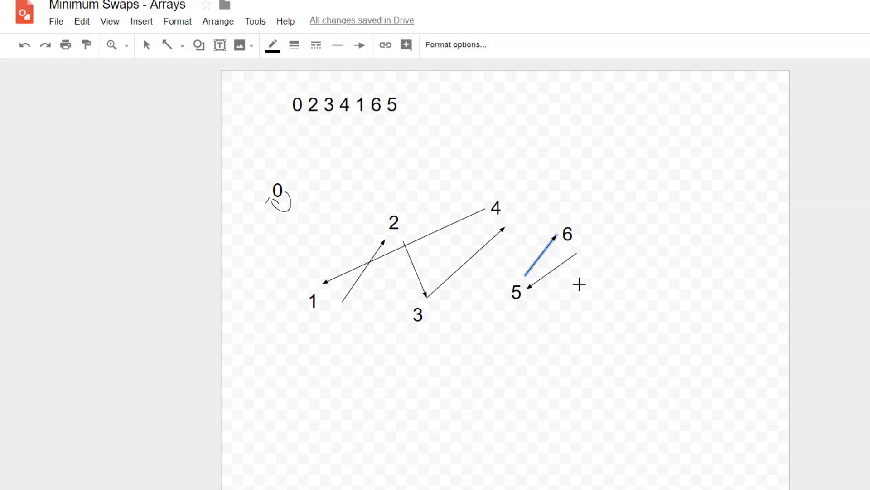
click(344, 105)
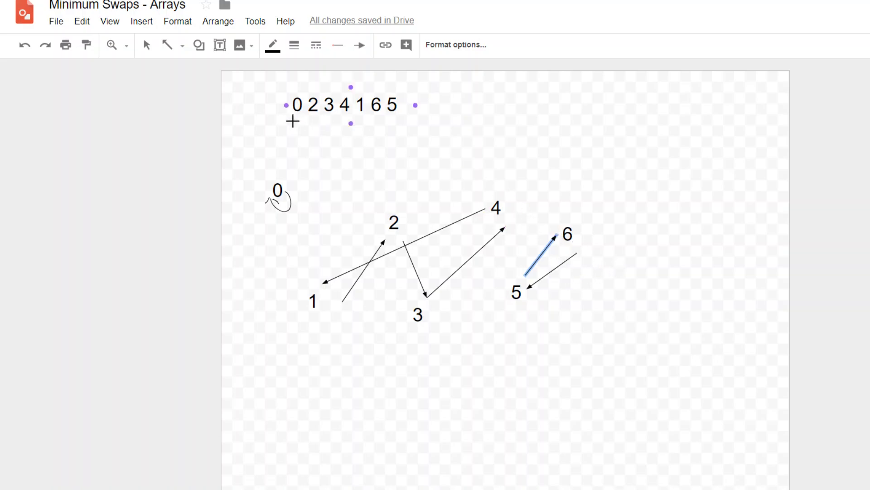
mouse_move(345, 122)
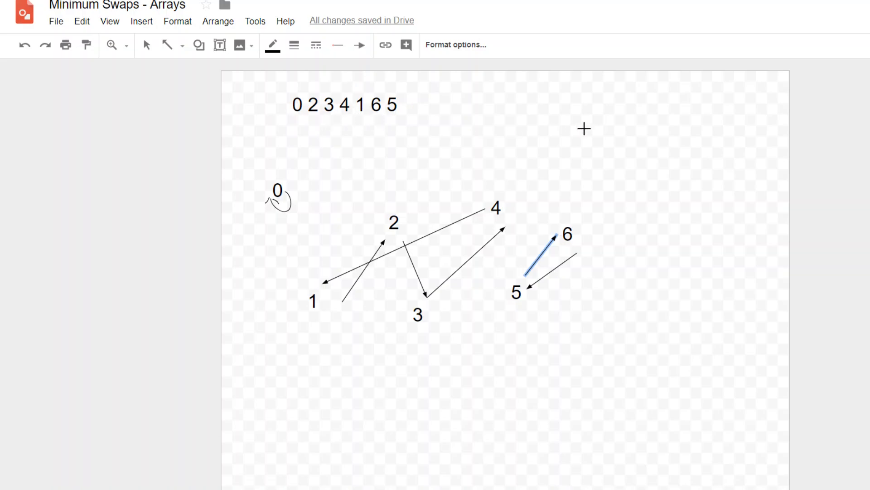
mouse_move(398, 142)
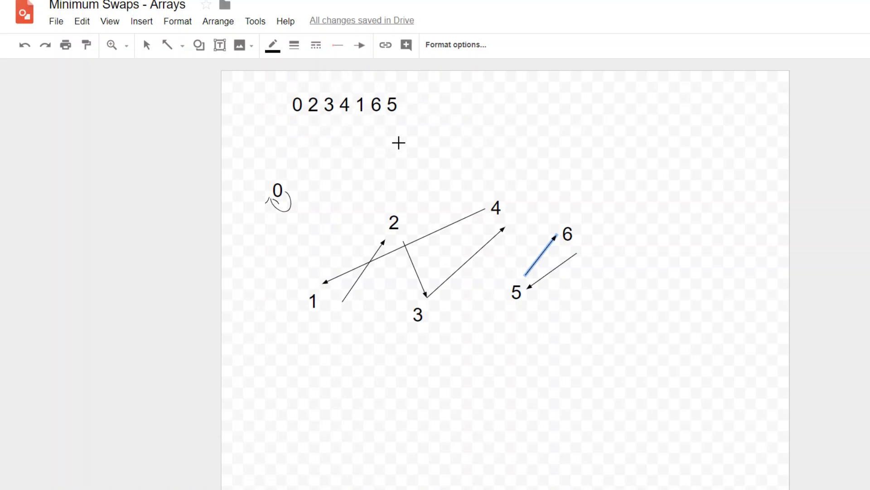
mouse_move(485, 143)
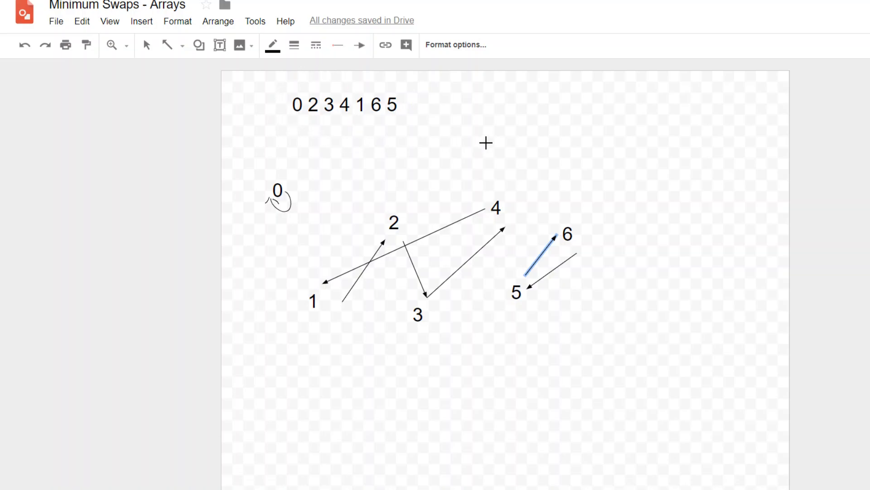
mouse_move(484, 137)
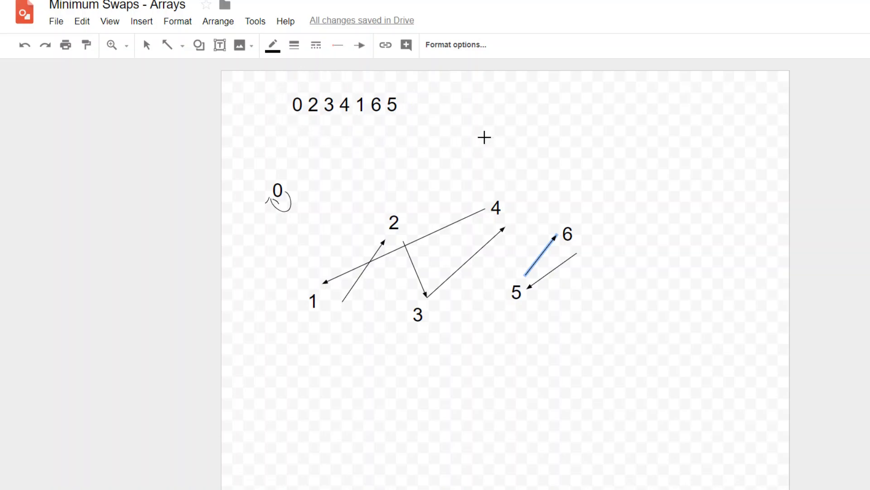
click(344, 104)
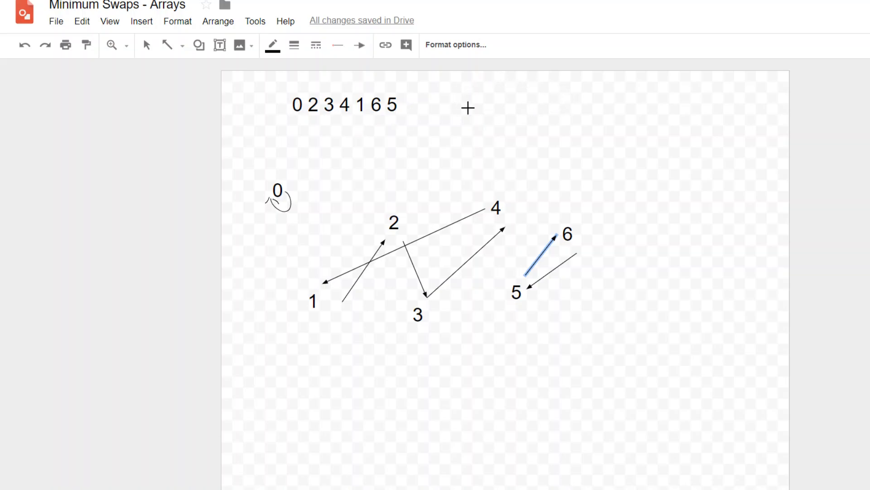
mouse_move(659, 104)
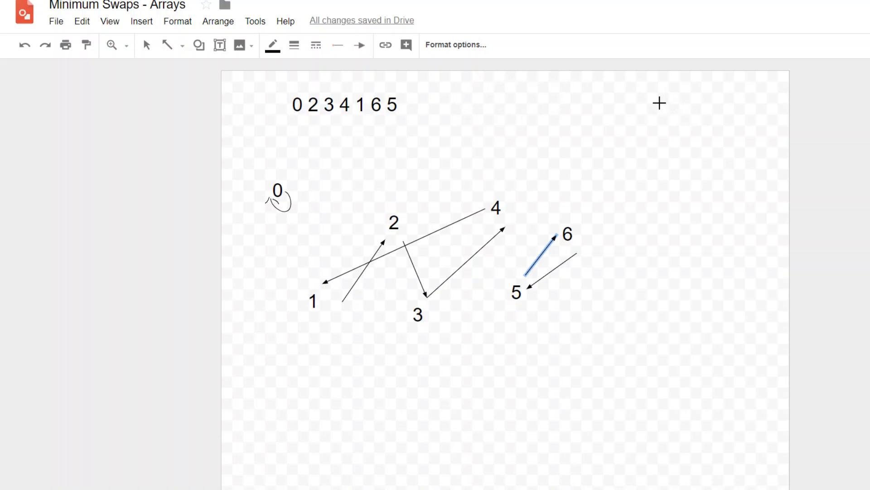
mouse_move(695, 94)
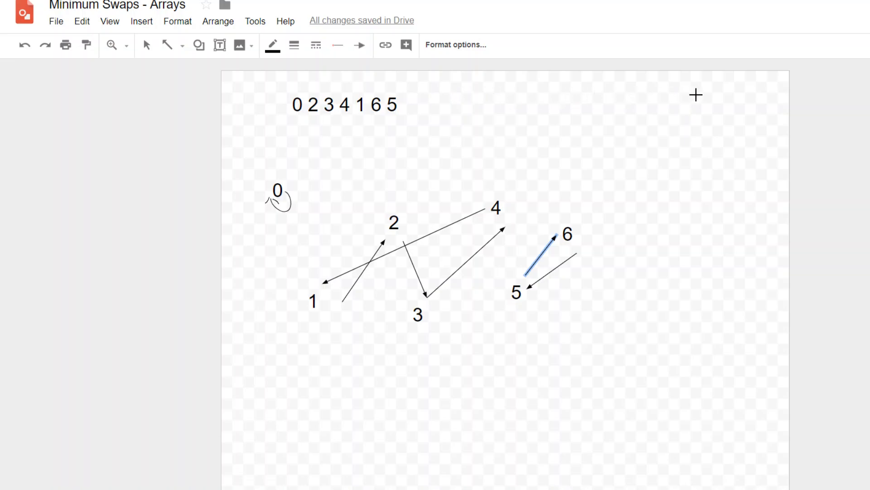
mouse_move(645, 116)
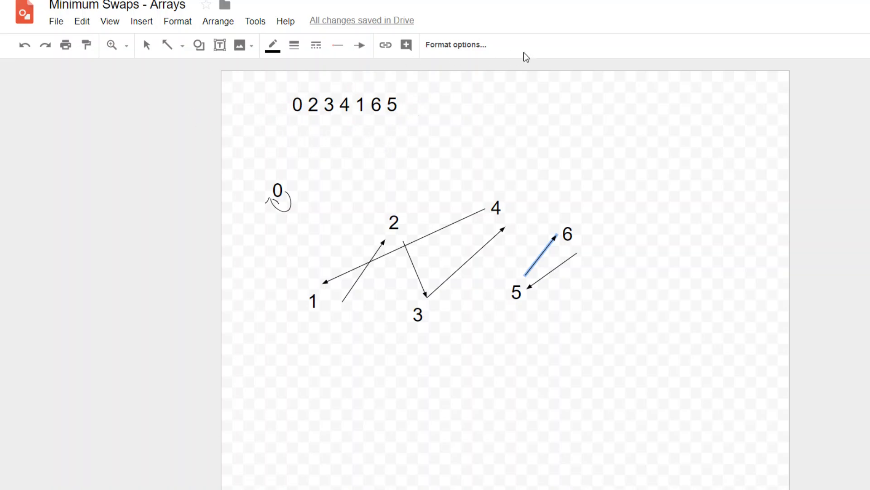
mouse_move(504, 386)
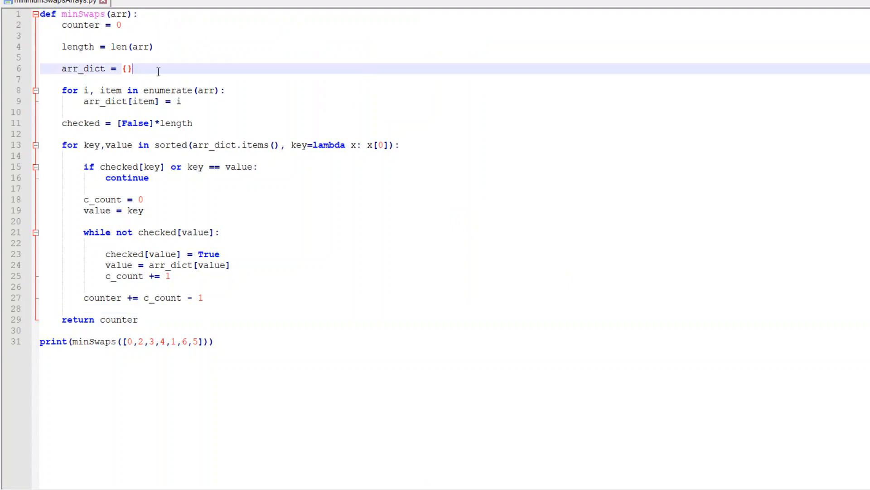
mouse_move(287, 217)
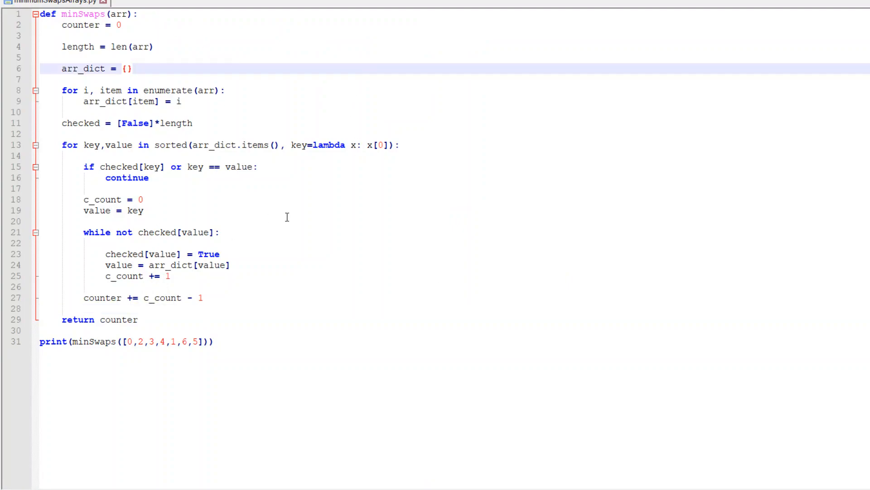
click(132, 69)
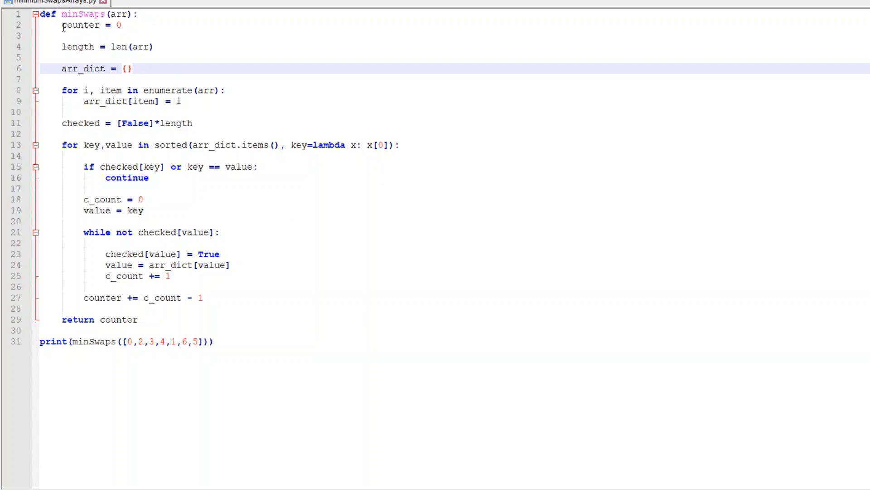
click(159, 35)
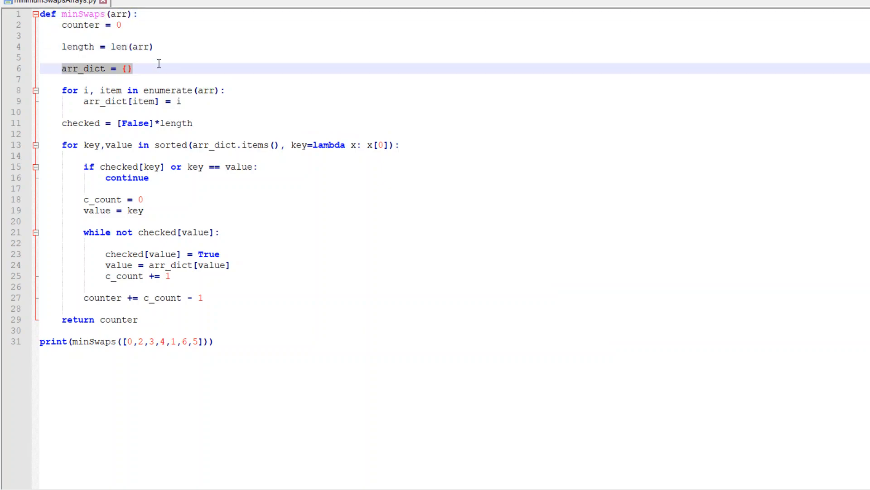
mouse_move(180, 82)
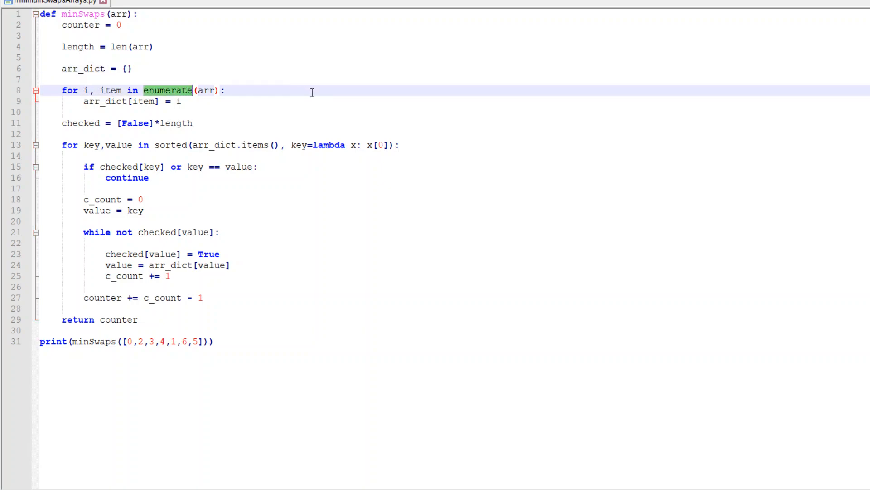
click(86, 90)
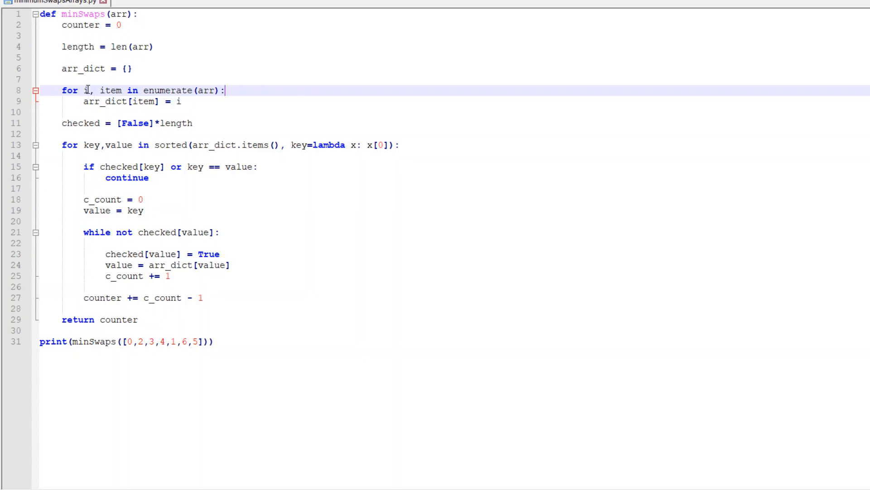
double_click(86, 90)
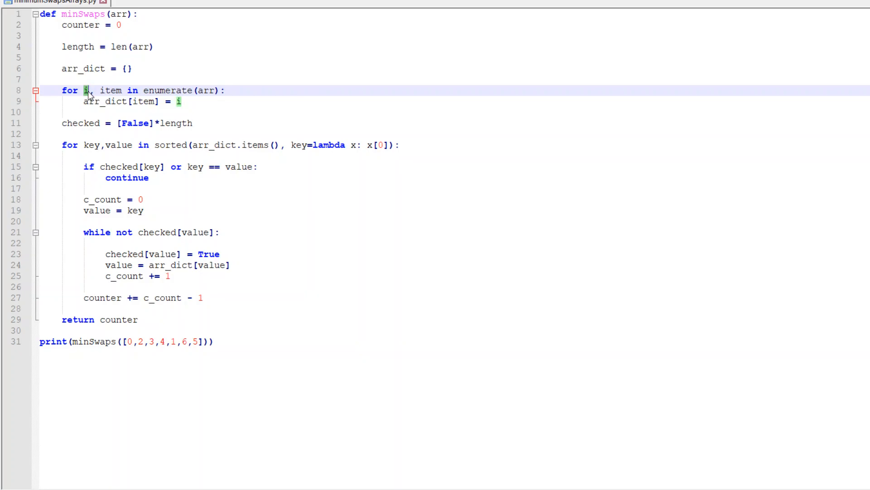
double_click(111, 90)
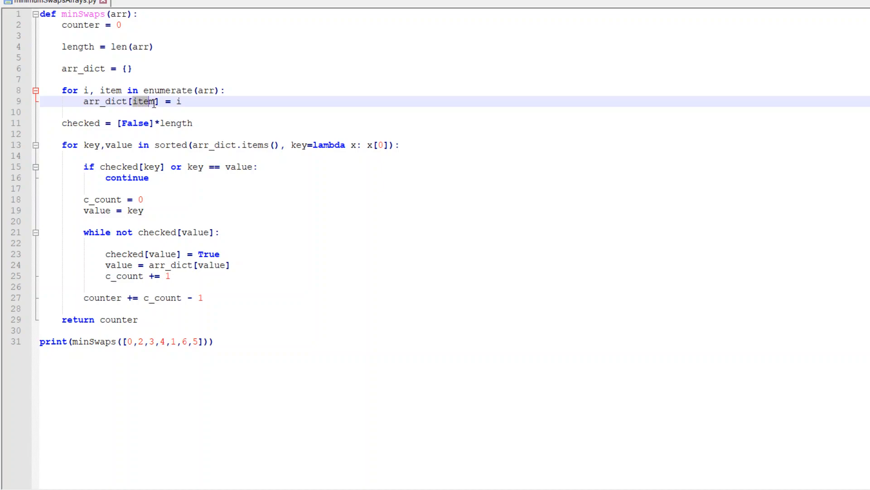
click(178, 102)
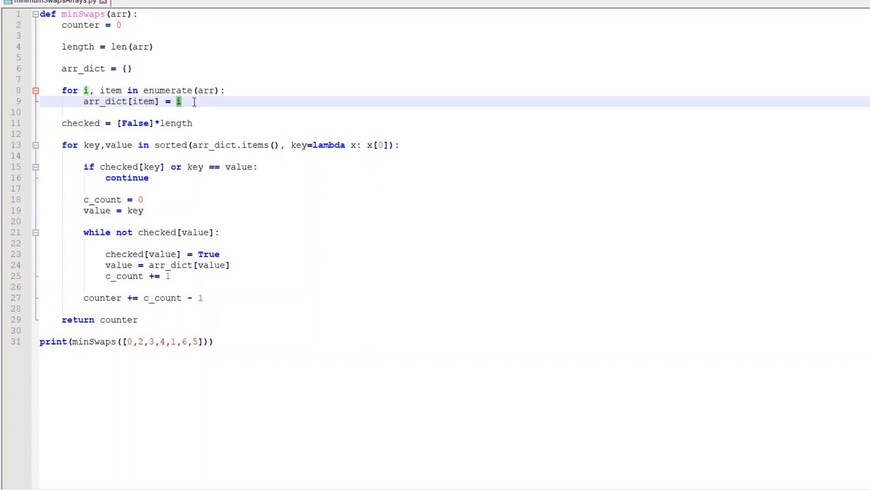
click(194, 123)
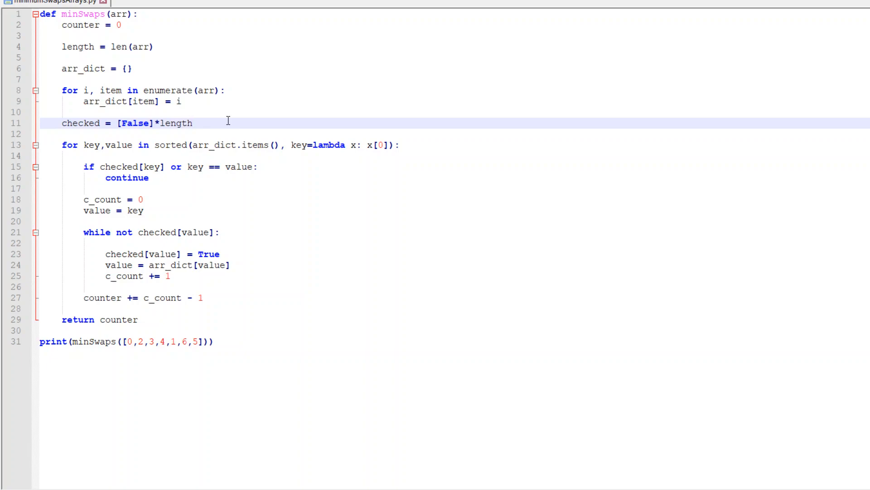
click(193, 123)
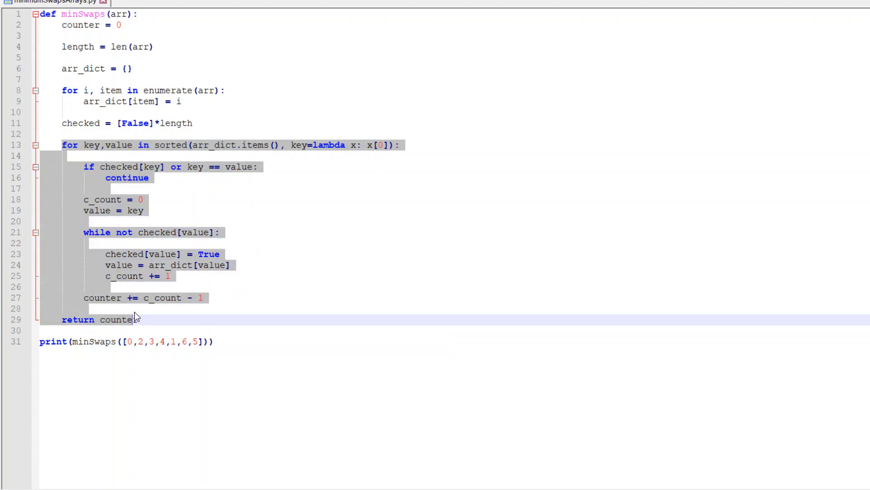
click(272, 134)
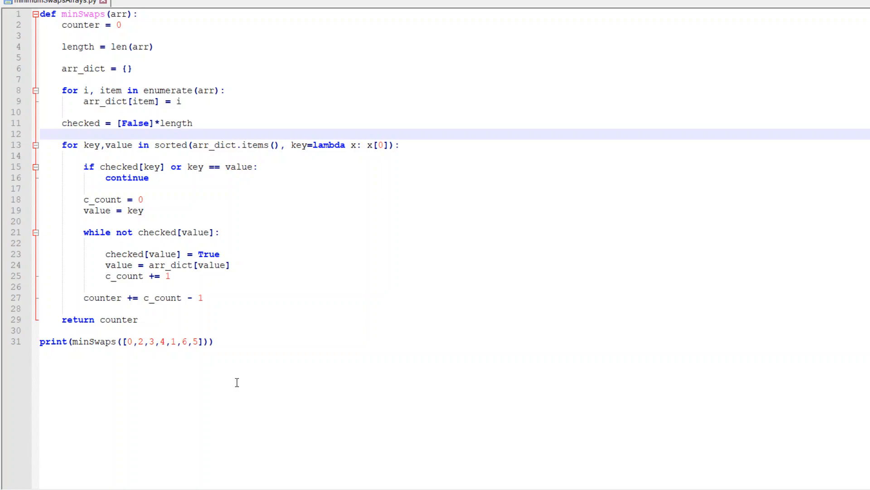
mouse_move(261, 249)
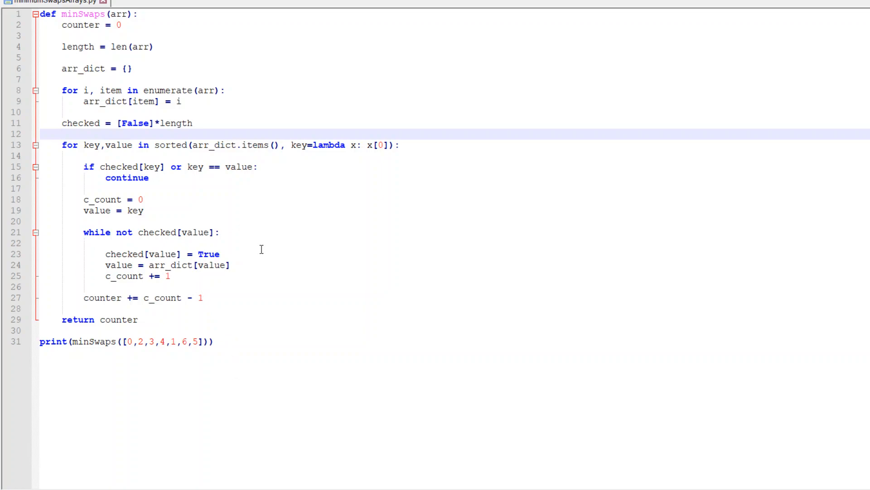
click(62, 134)
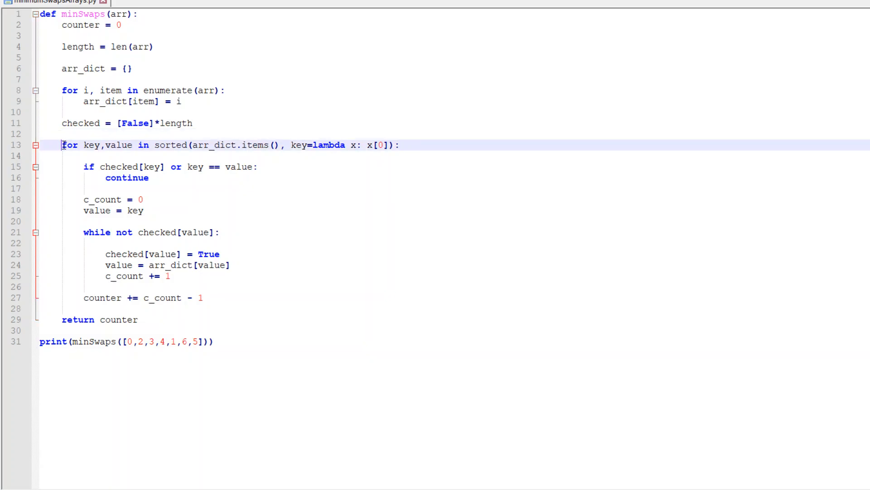
click(455, 156)
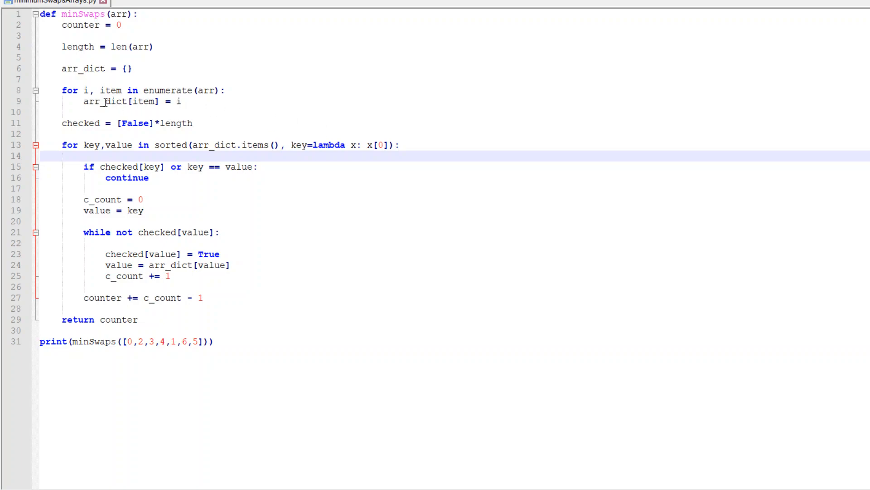
double_click(145, 101)
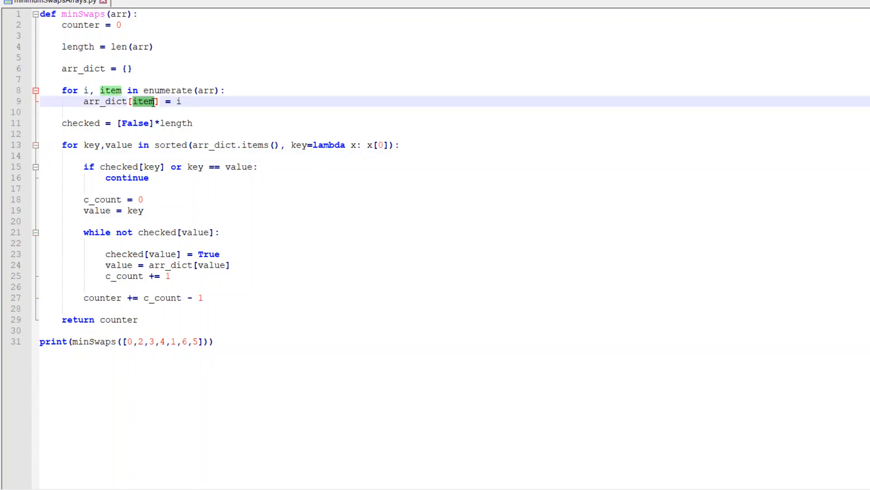
mouse_move(220, 104)
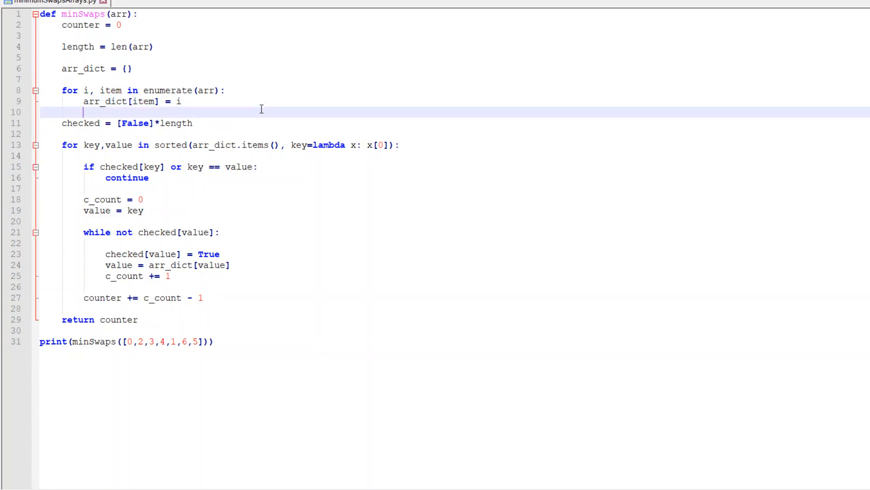
click(230, 145)
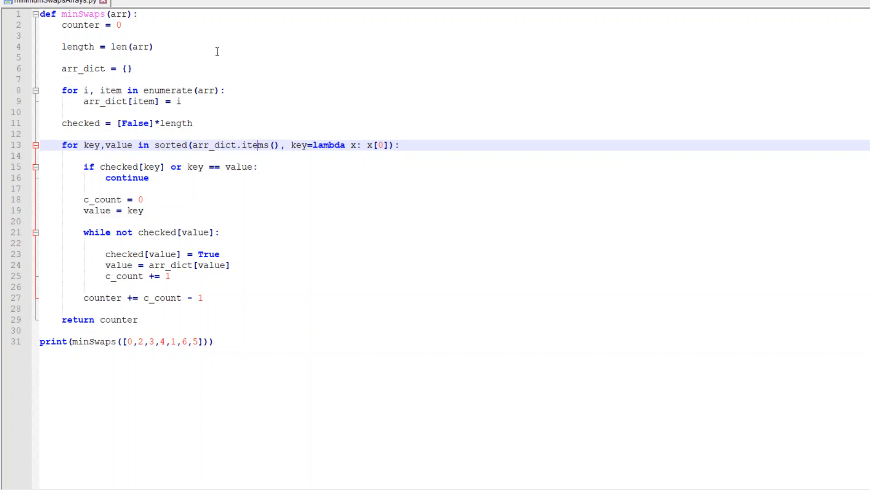
click(82, 145)
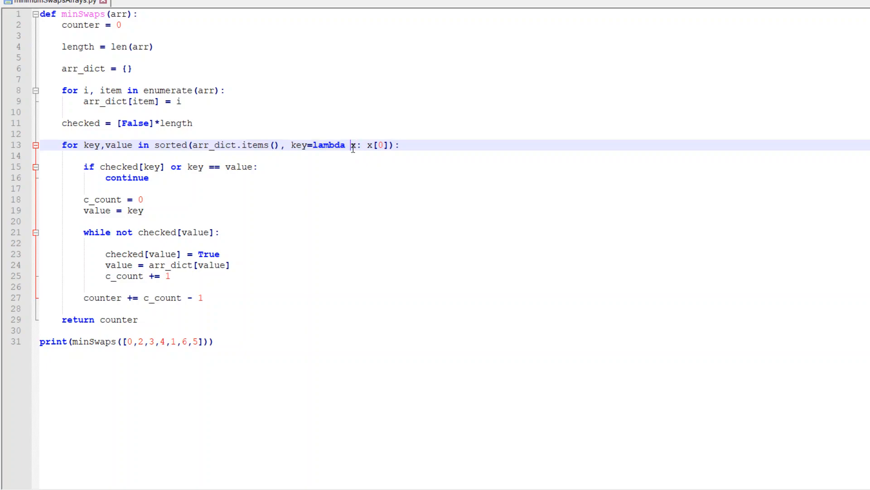
double_click(381, 145)
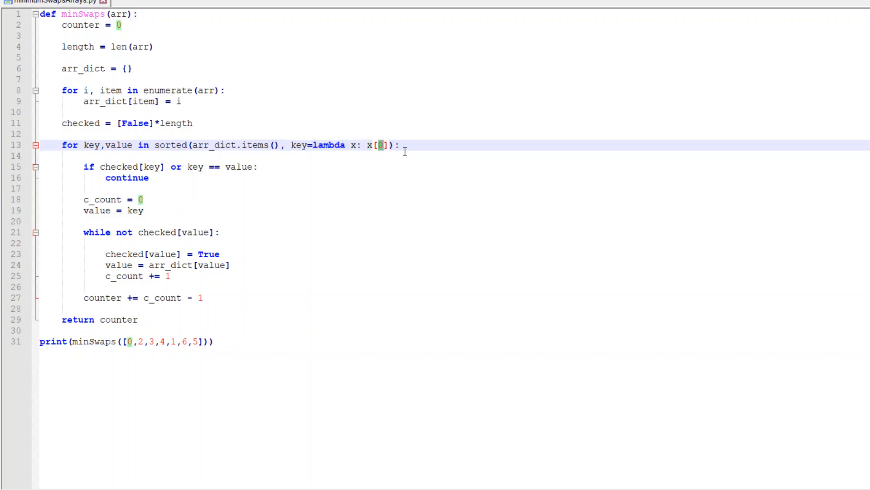
text(()
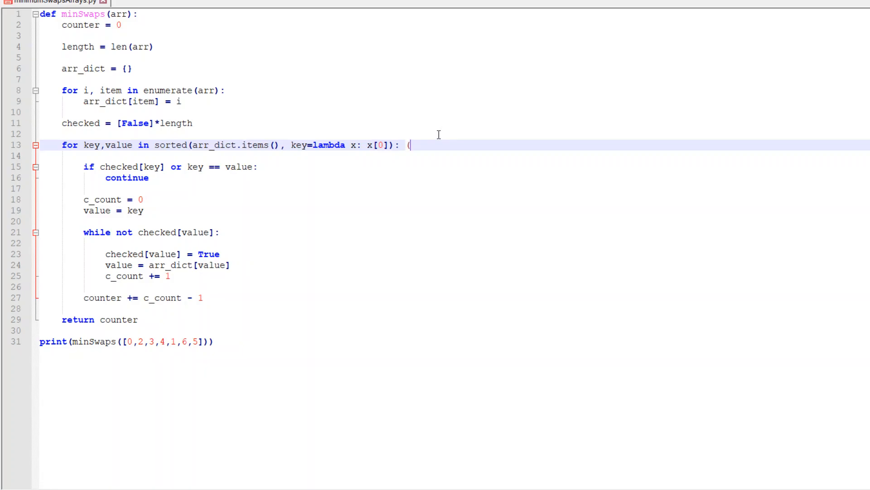
text(0,))
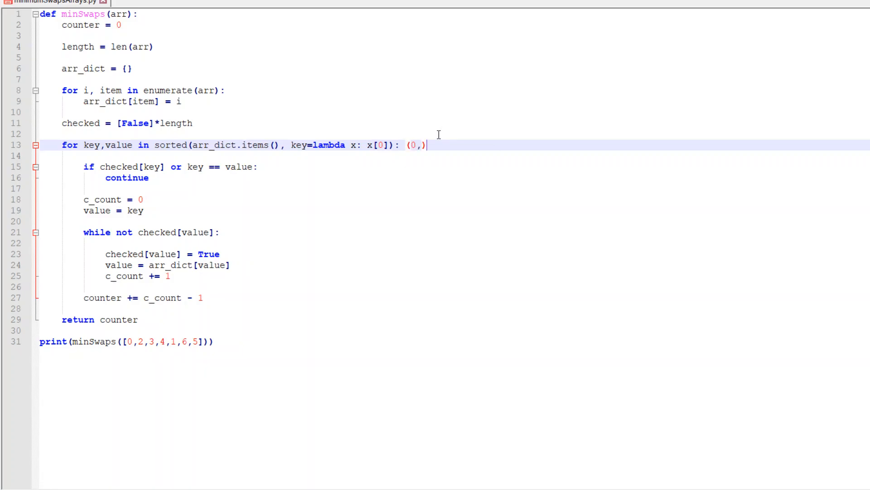
key(Backspace)
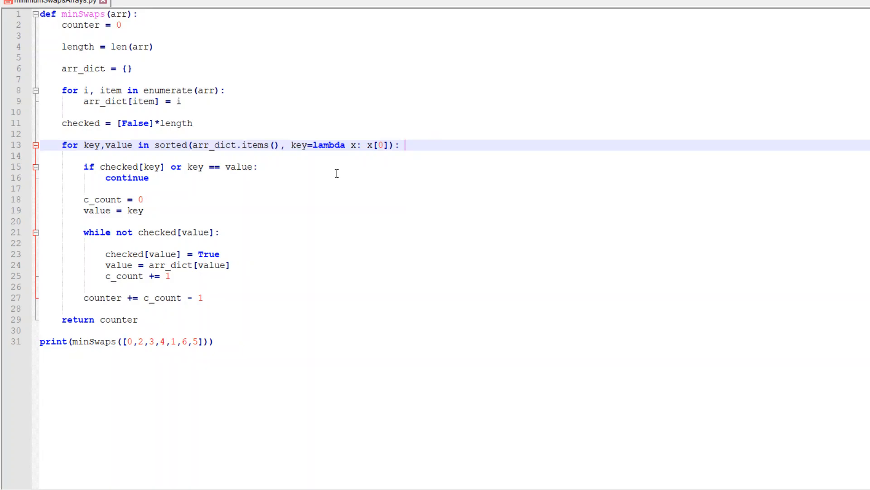
click(105, 166)
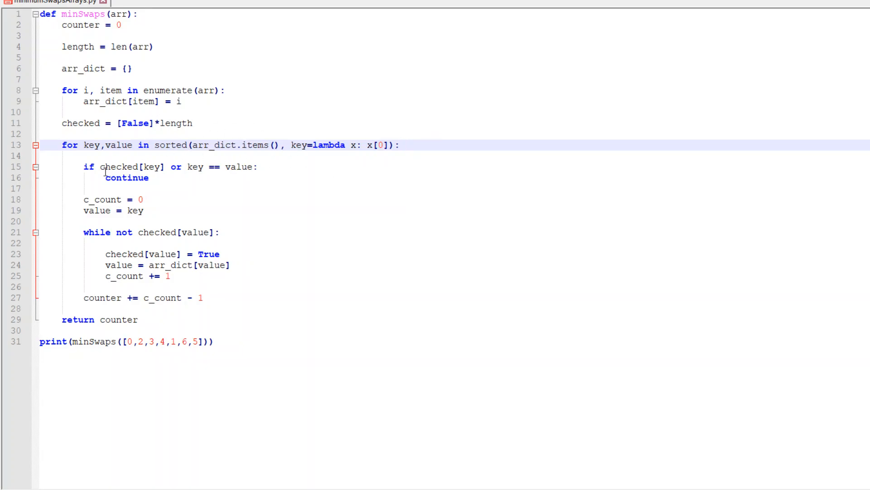
click(91, 167)
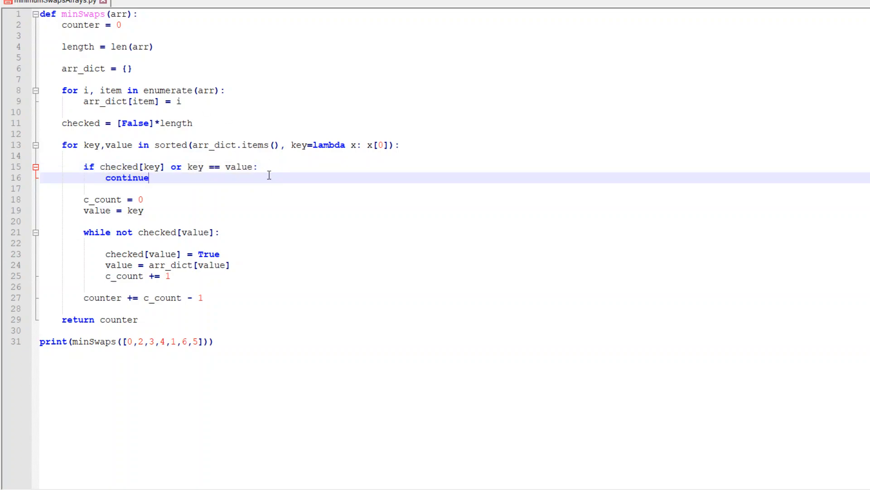
mouse_move(157, 200)
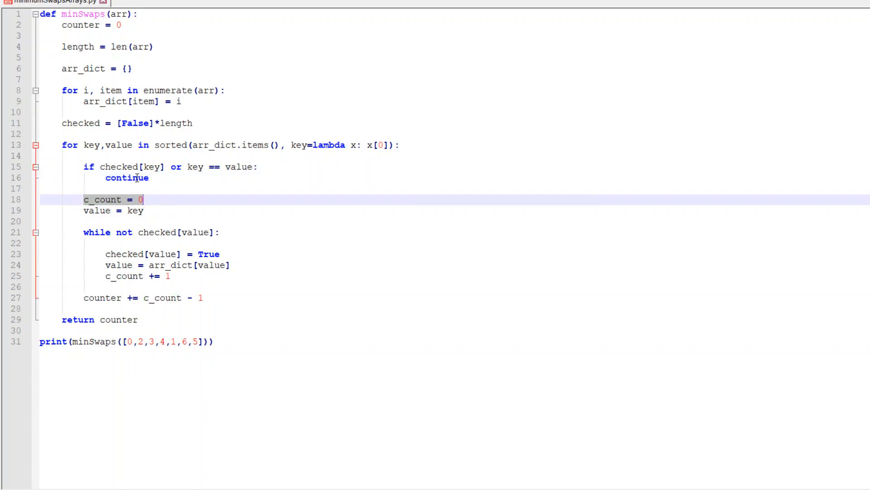
double_click(102, 199)
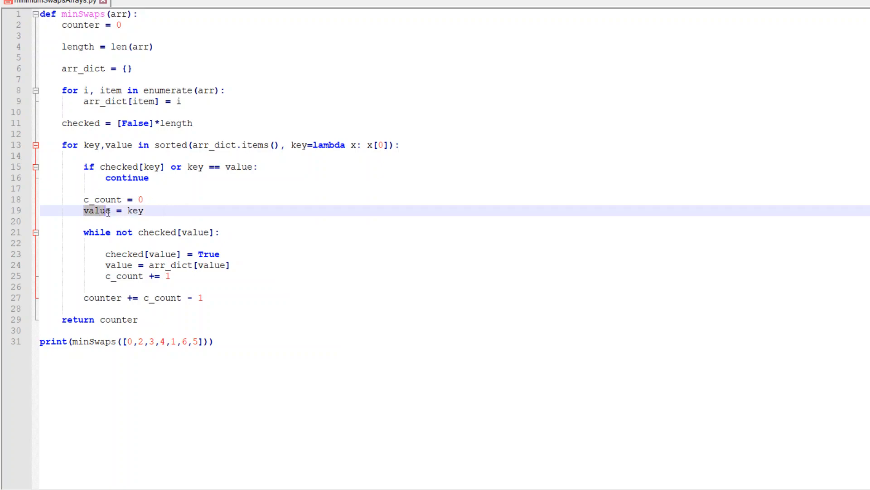
double_click(135, 211)
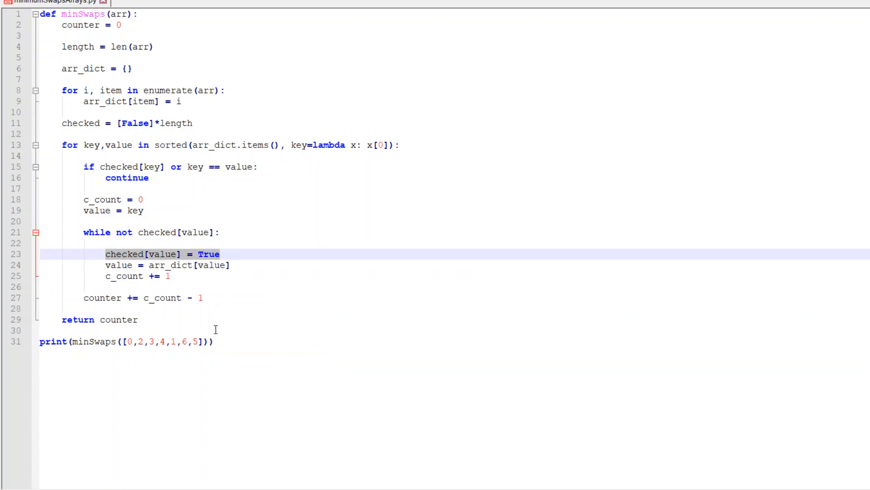
mouse_move(234, 279)
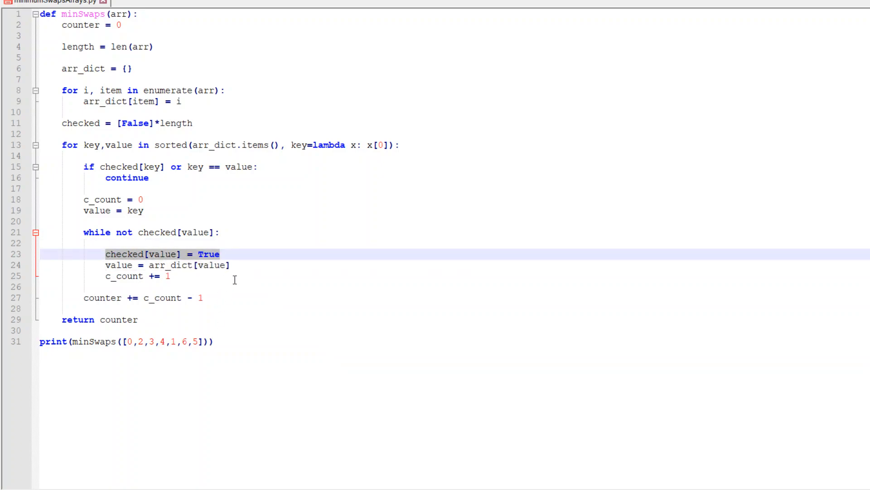
click(178, 265)
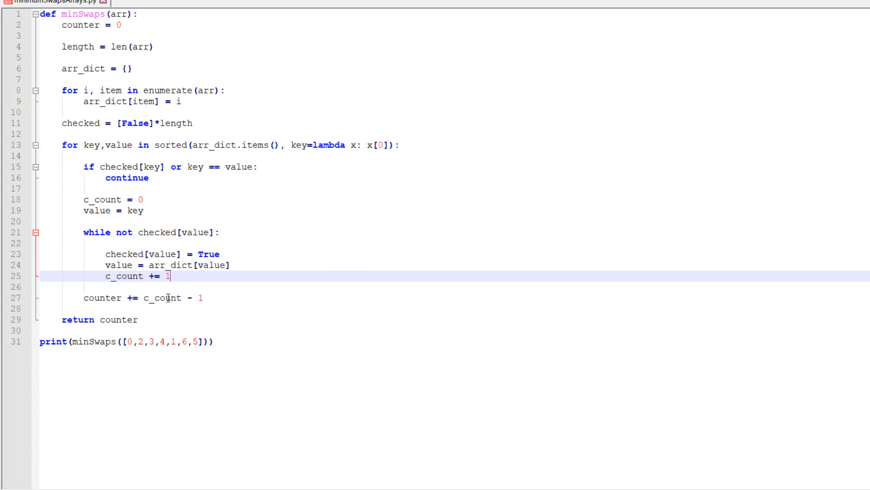
mouse_move(235, 256)
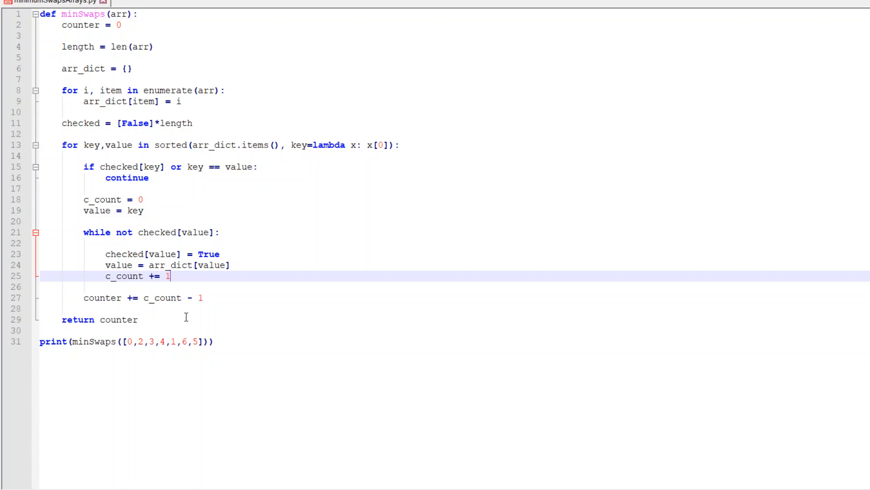
mouse_move(138, 232)
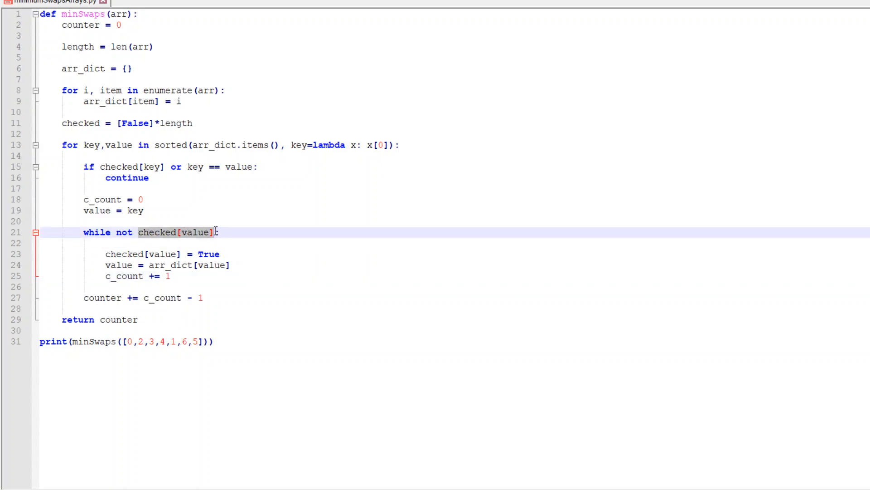
click(161, 309)
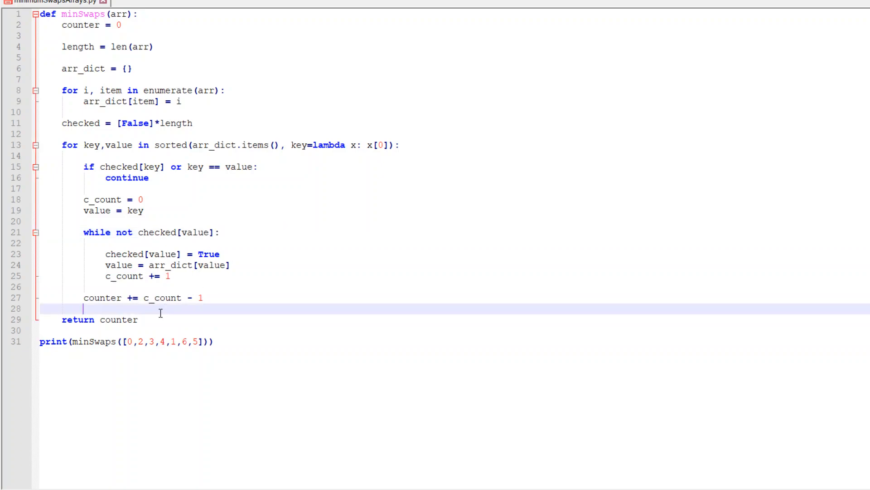
double_click(102, 298)
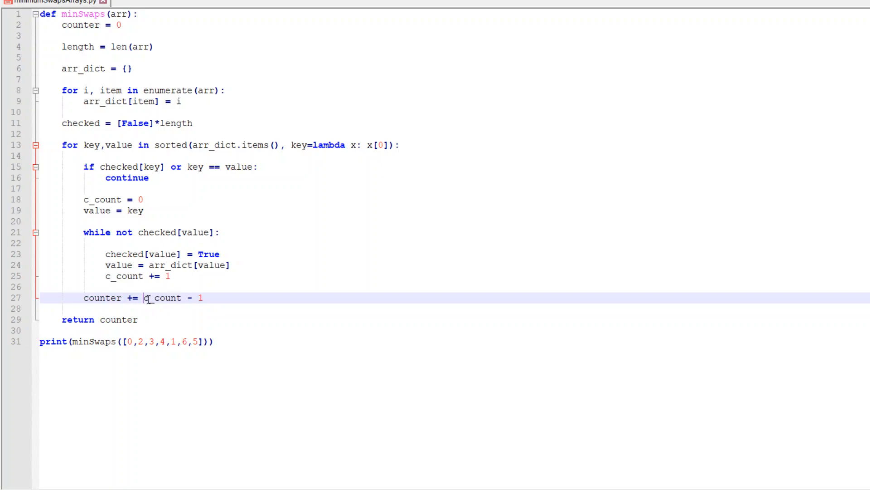
double_click(162, 298)
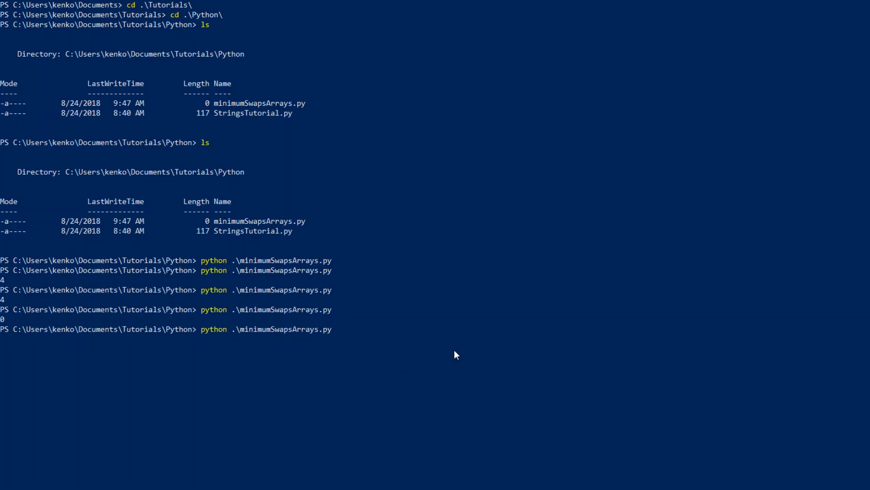
Run python .\minimumSwapsArrays.py in PowerShell.
key(Return)
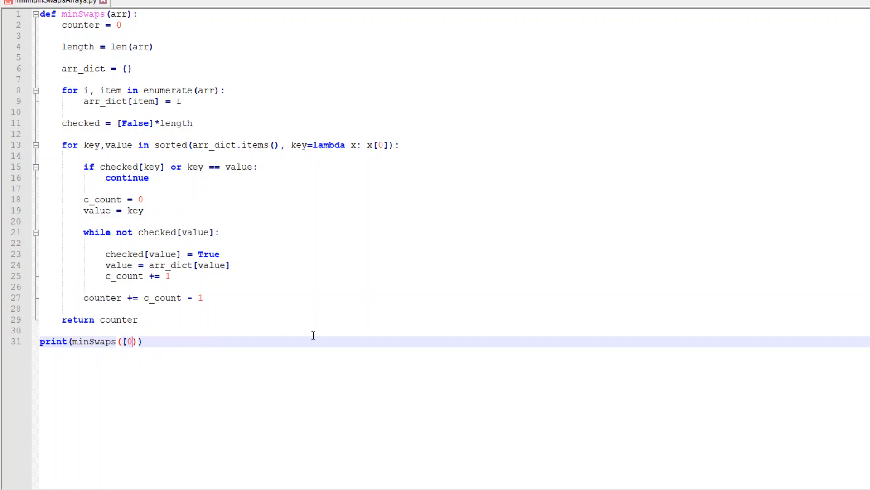
Change line 31's test call to minSwaps([0,1,2,3,4,5,6]).
text(,1,2,3,4,)
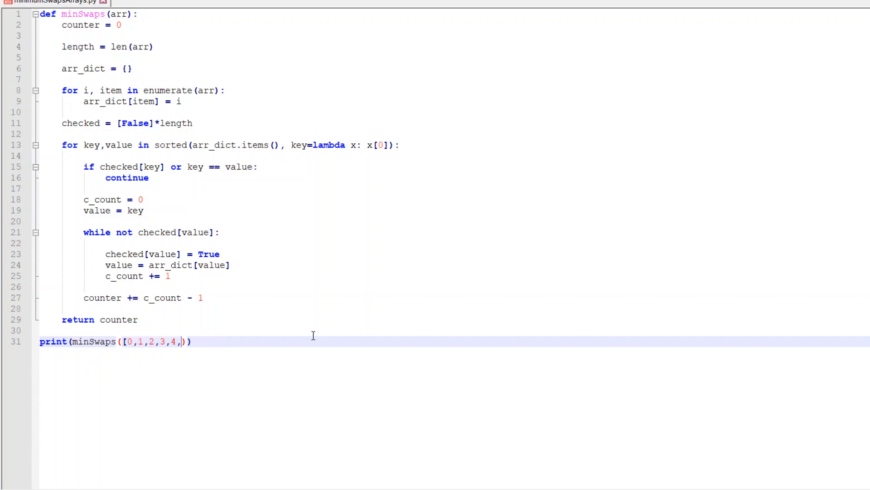
text(5,6])
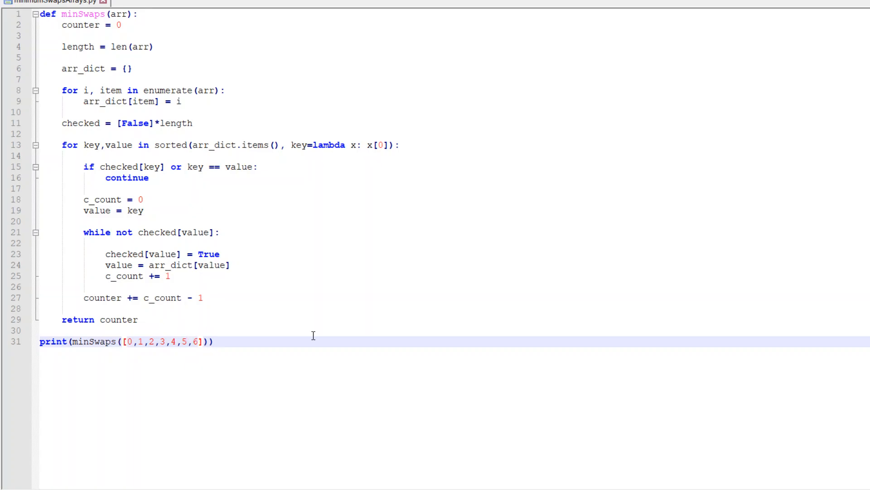
click(114, 342)
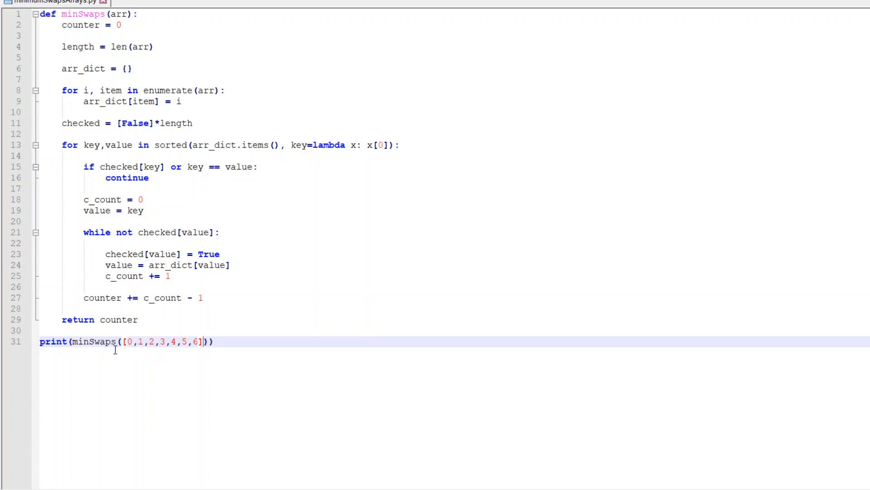
click(128, 342)
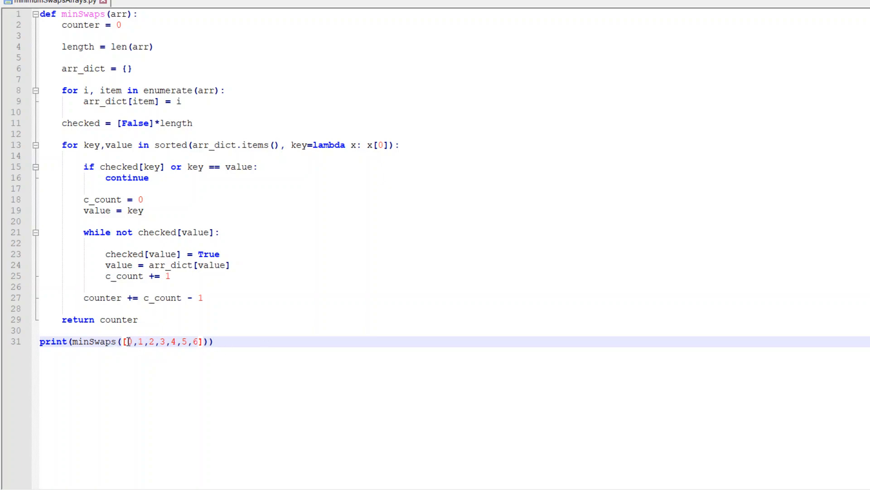